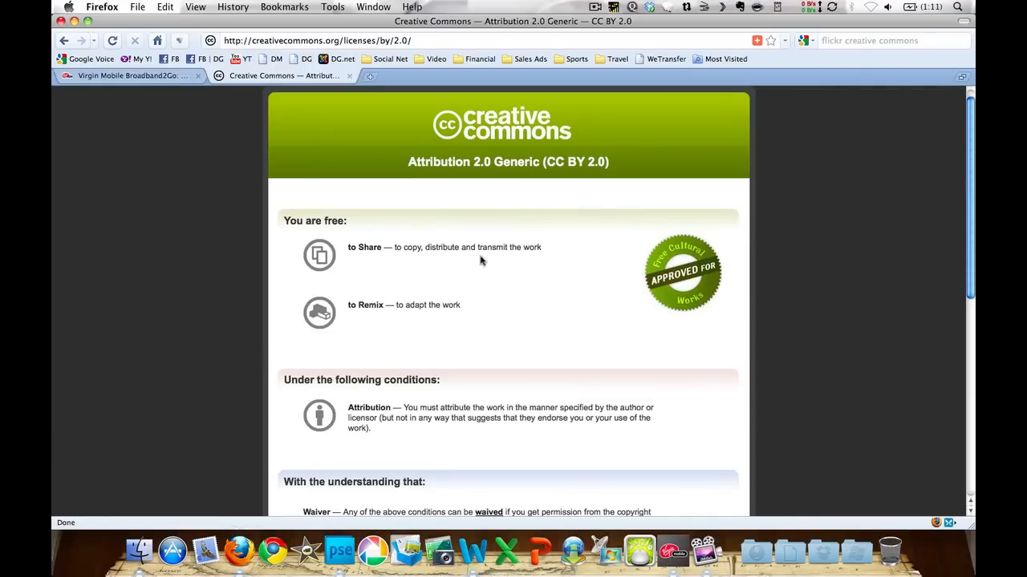
pyautogui.moveTo(435, 202)
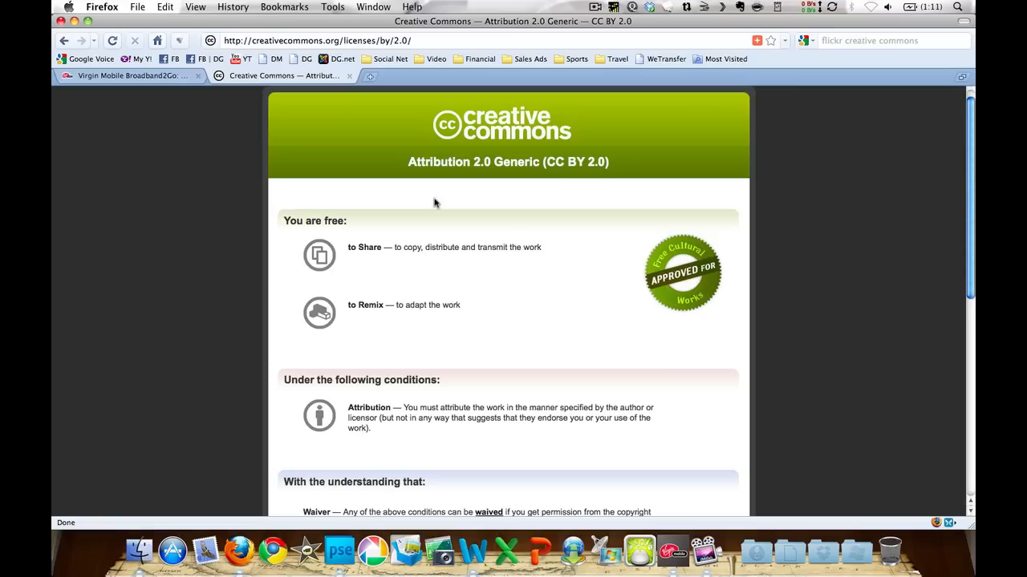
pyautogui.moveTo(339, 558)
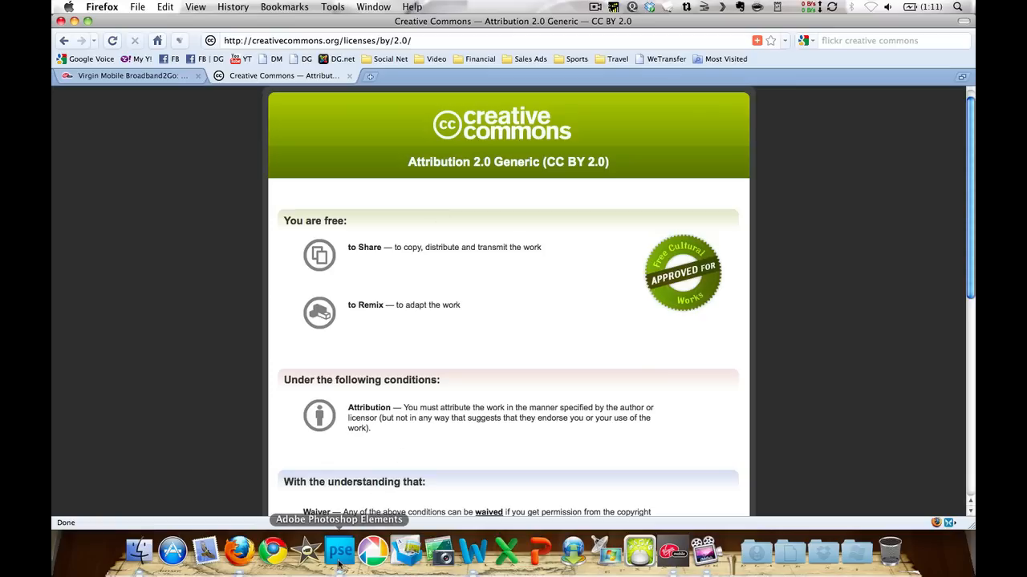
# Step: Switch to Photoshop Elements and preview the finished portrait with all layers shown
pyautogui.click(336, 557)
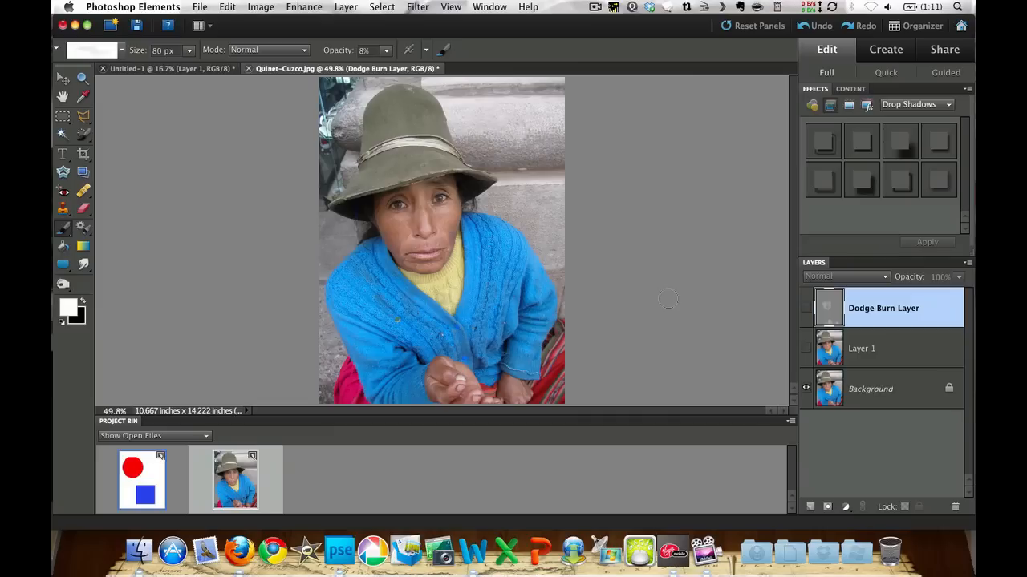
pyautogui.moveTo(639, 231)
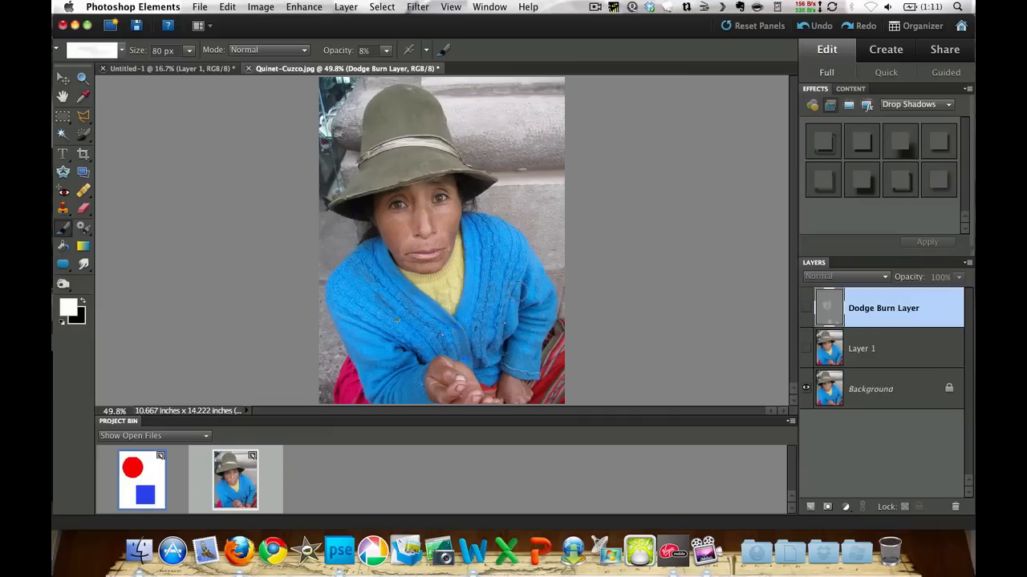
pyautogui.moveTo(655, 231)
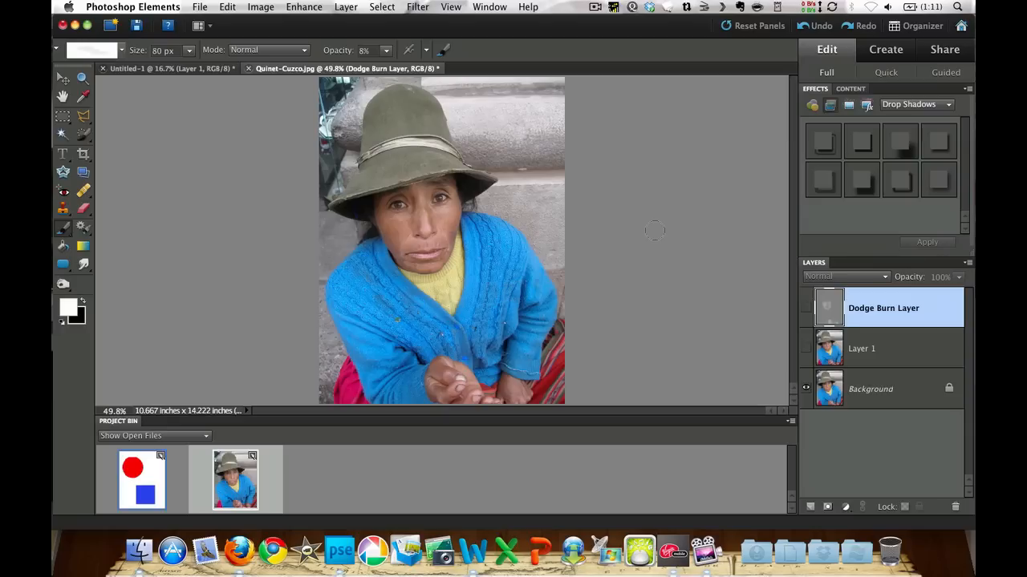
pyautogui.moveTo(715, 255)
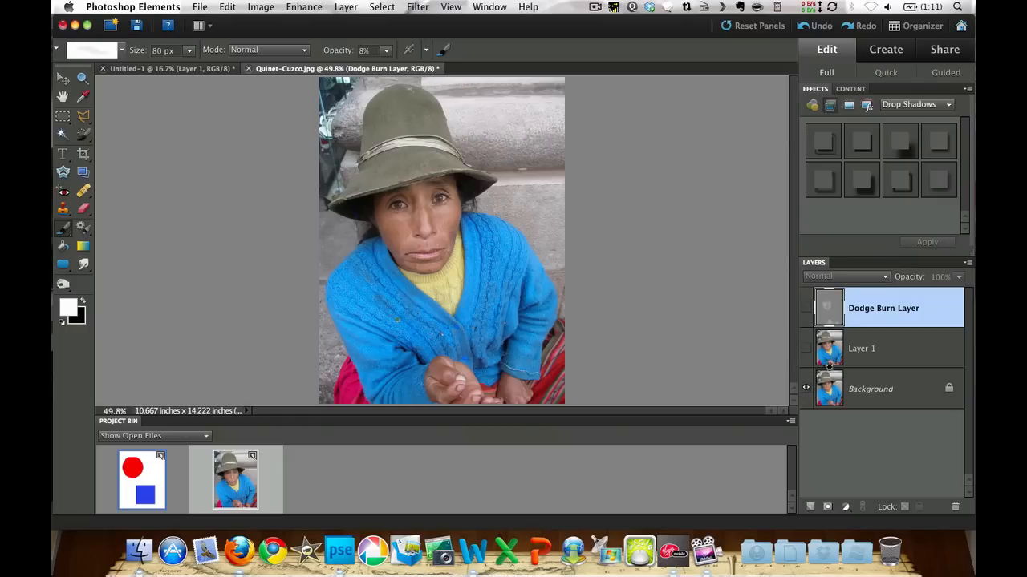
pyautogui.moveTo(828, 306)
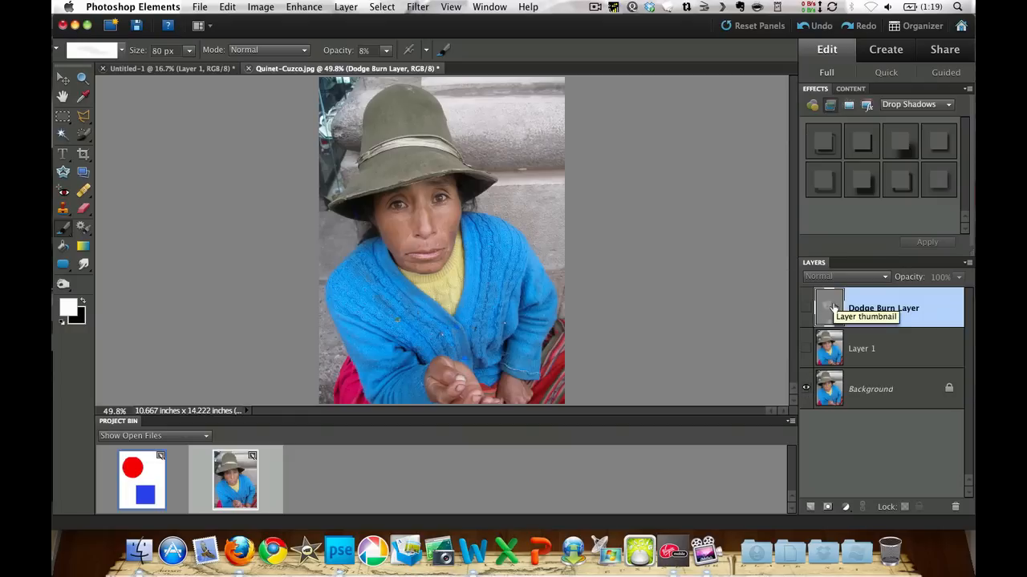
pyautogui.moveTo(803, 387)
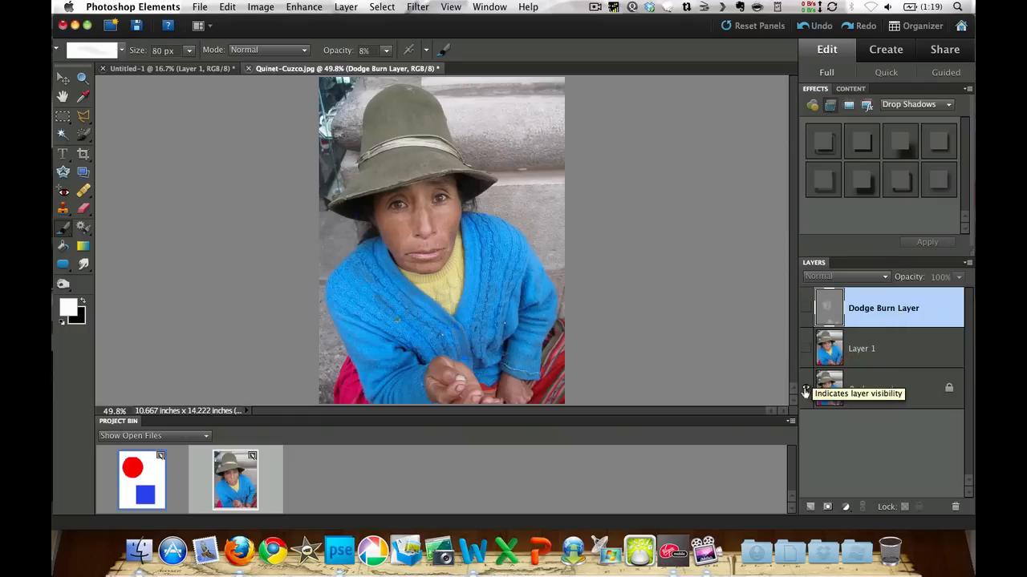
pyautogui.click(845, 277)
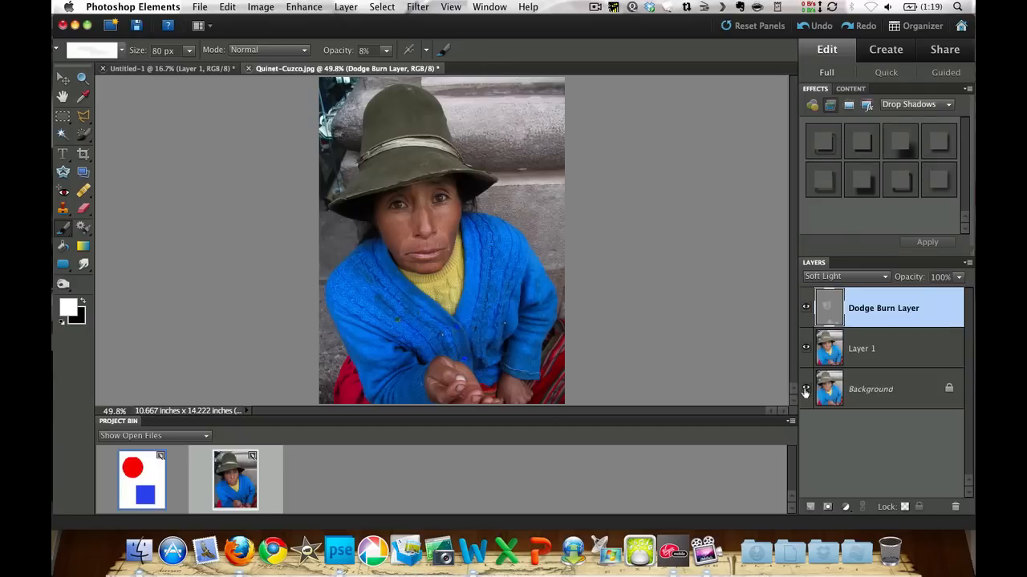
pyautogui.moveTo(864, 344)
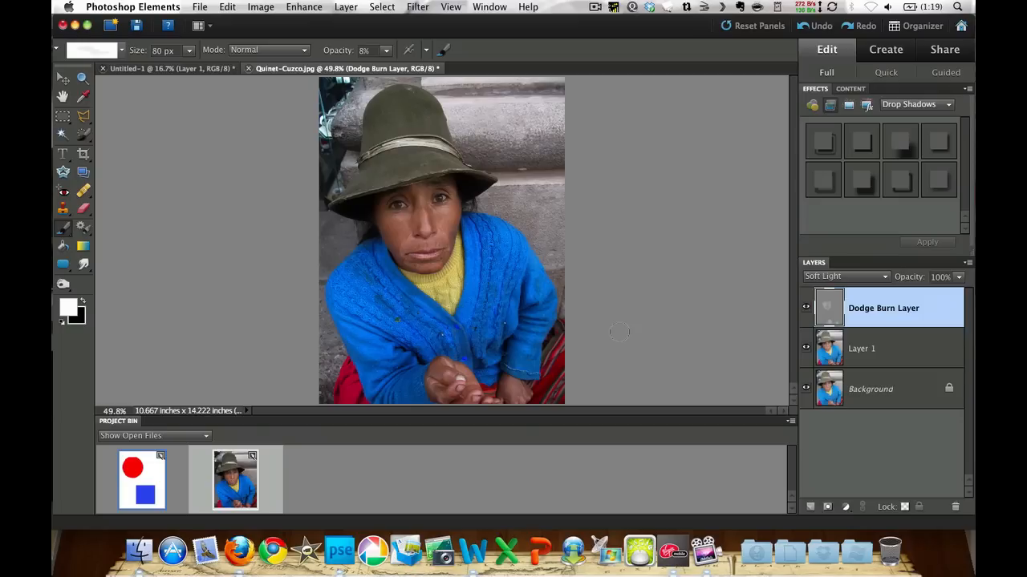
pyautogui.moveTo(554, 333)
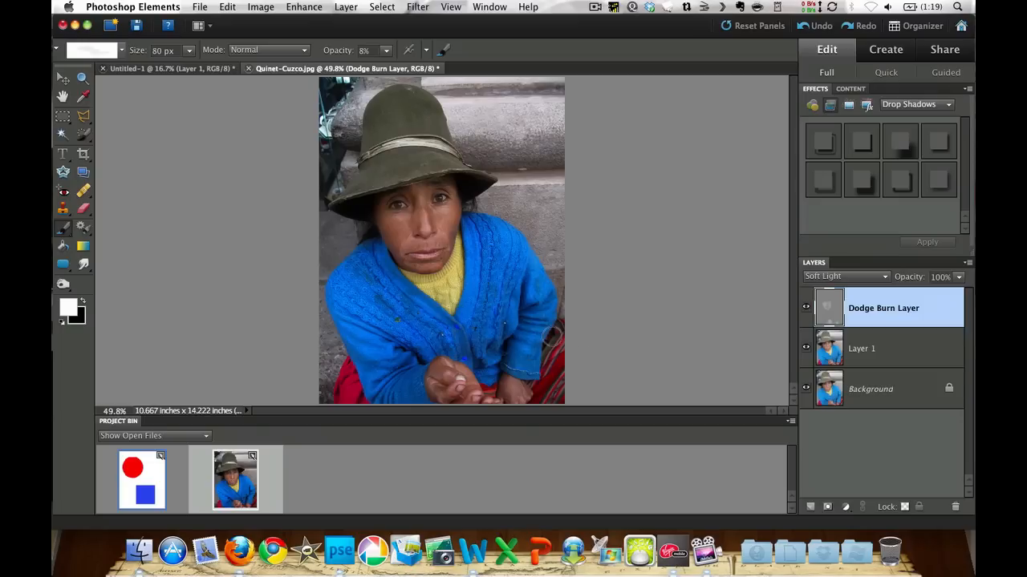
pyautogui.moveTo(537, 310)
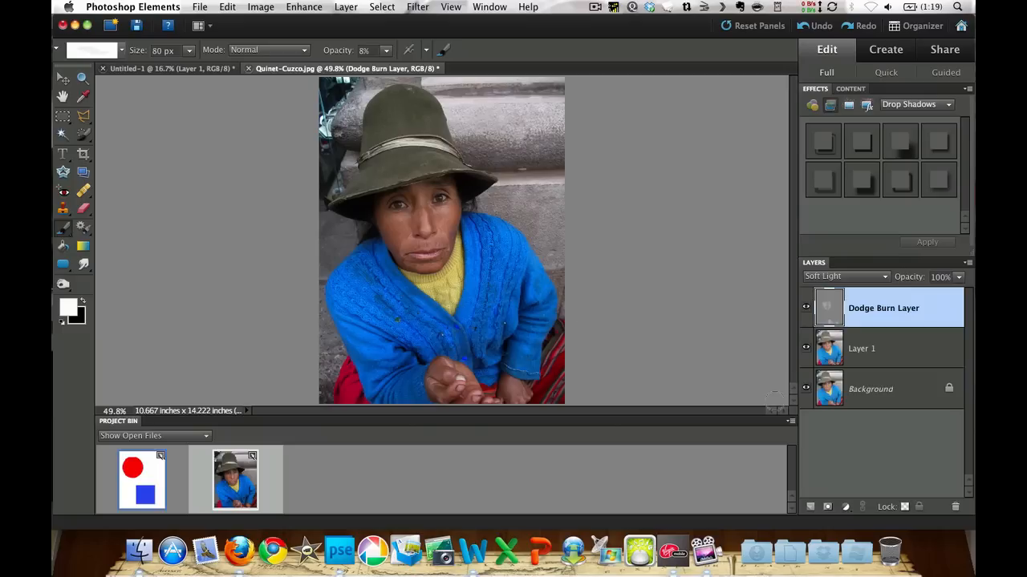
pyautogui.moveTo(806, 389)
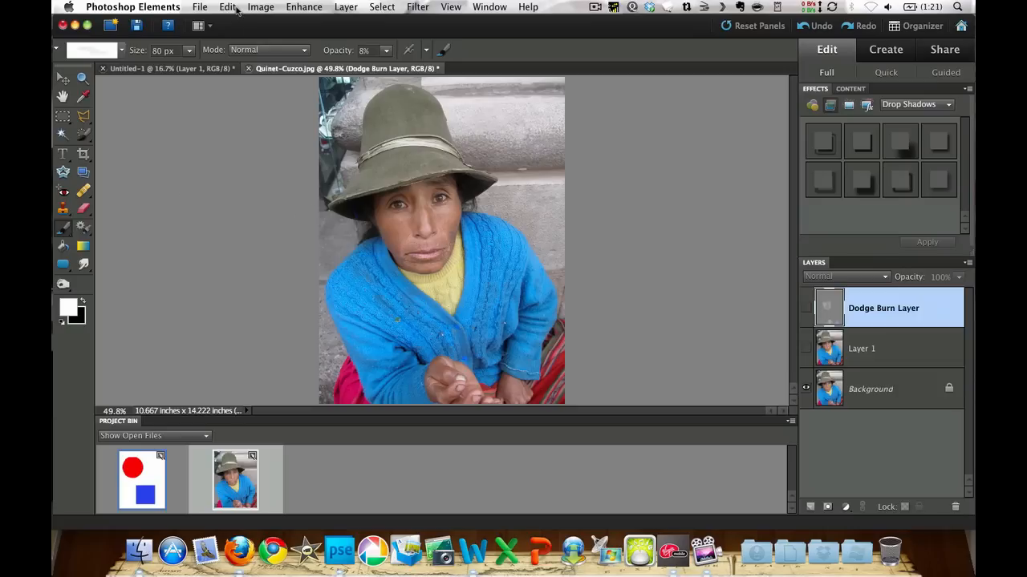
# Step: Revert the portrait to its original state and duplicate the Background as Layer 1
pyautogui.click(228, 6)
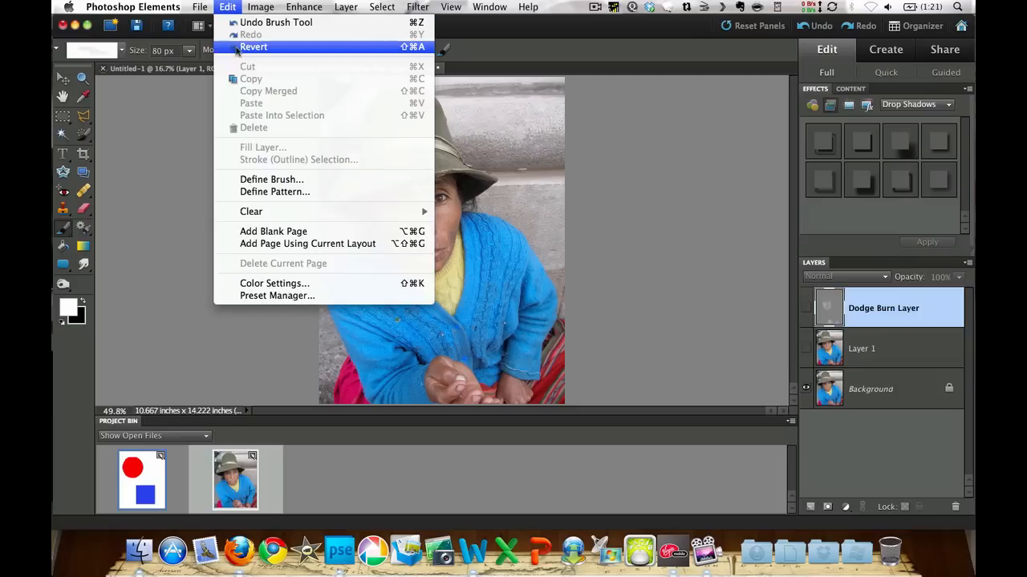
pyautogui.click(251, 47)
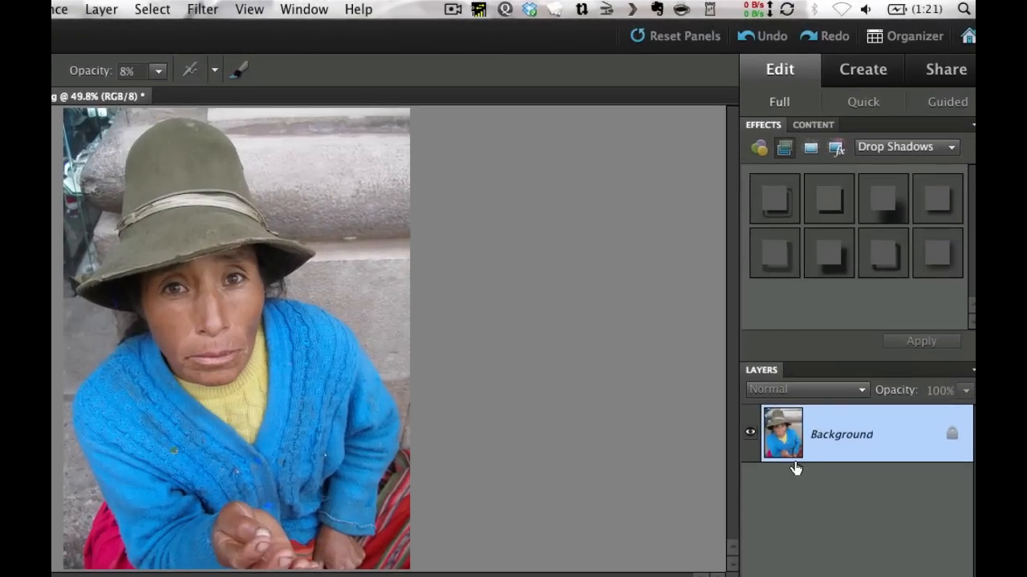
pyautogui.press('cmd+j')
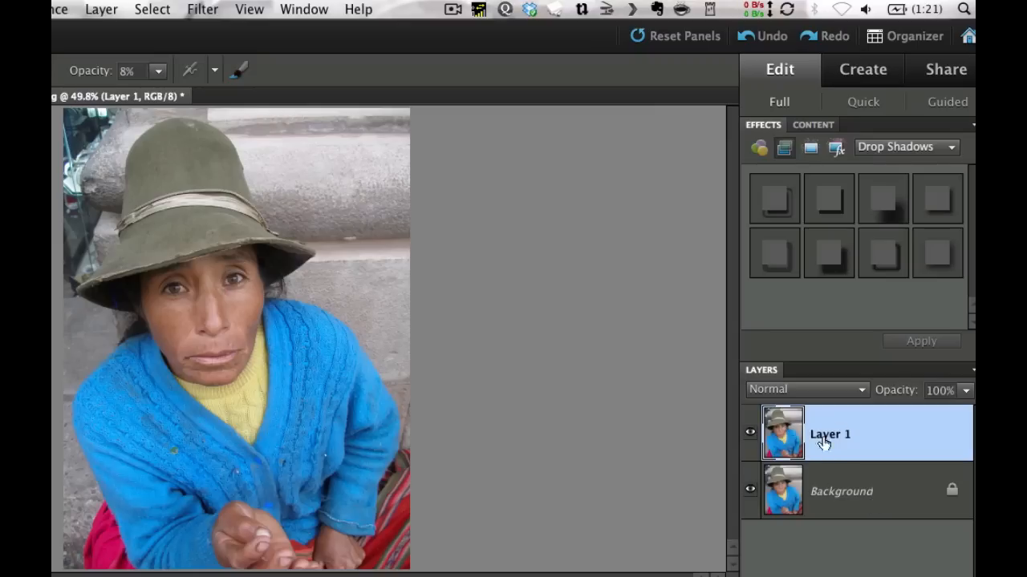
pyautogui.moveTo(818, 492)
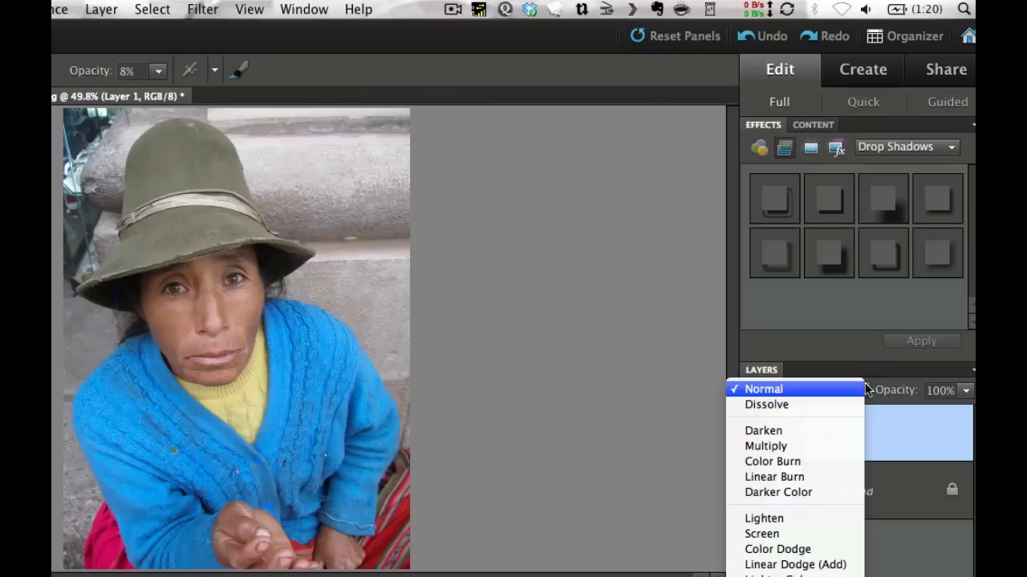
pyautogui.moveTo(815, 463)
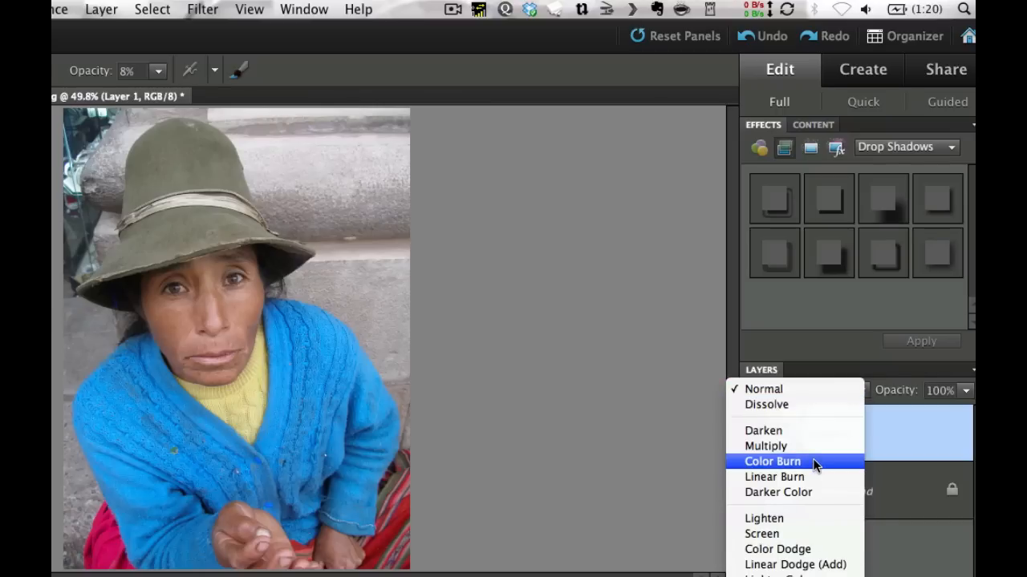
# Step: Set Layer 1 to Multiply blend mode at 70% opacity
pyautogui.click(765, 446)
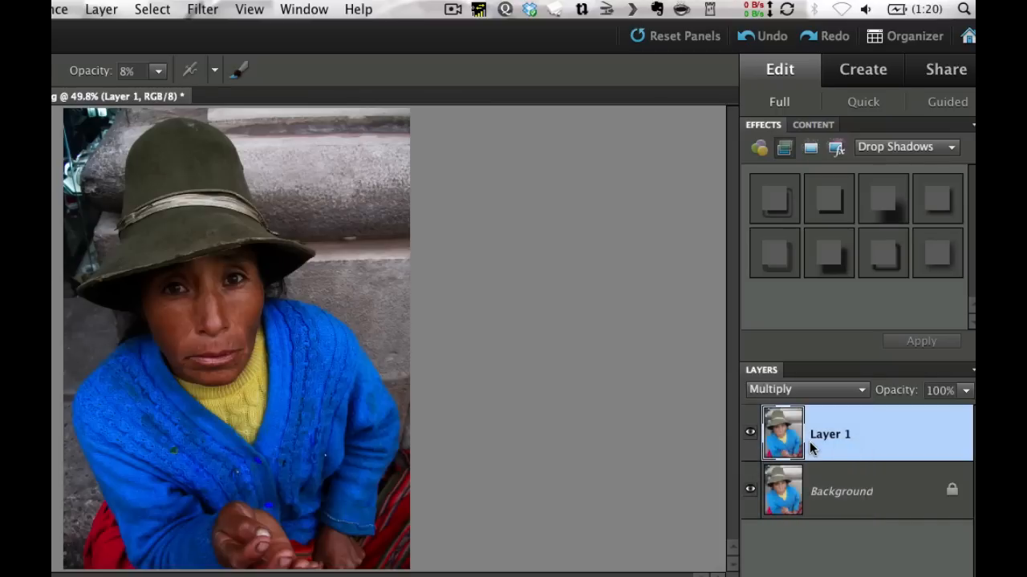
pyautogui.moveTo(540, 495)
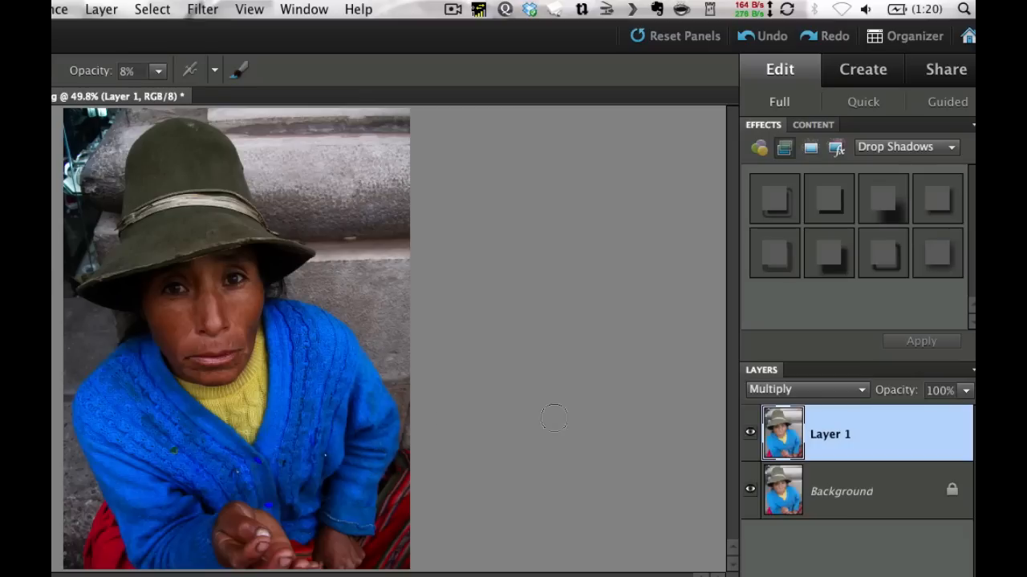
pyautogui.click(968, 391)
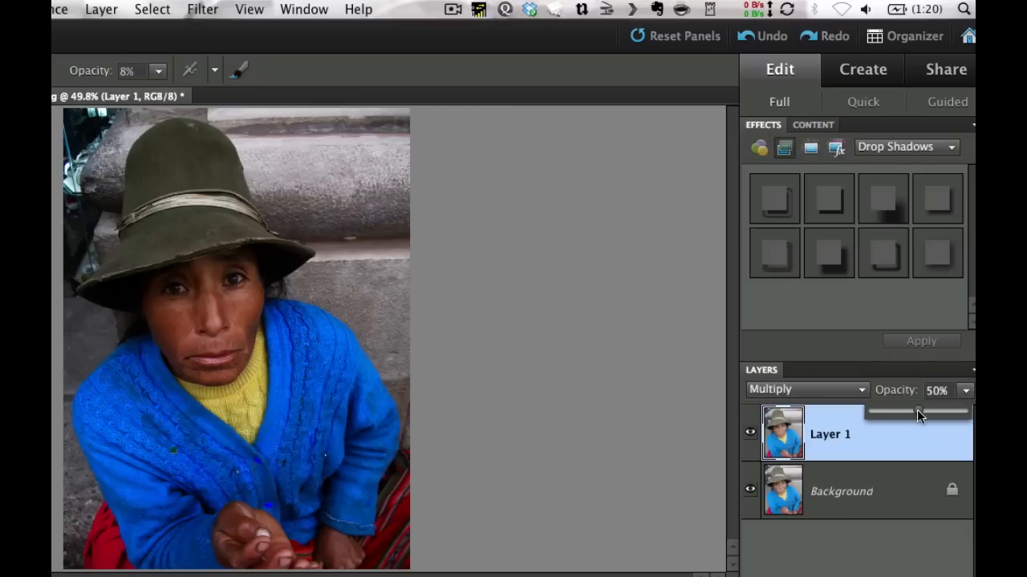
pyautogui.moveTo(917, 413); pyautogui.dragTo(930, 413)
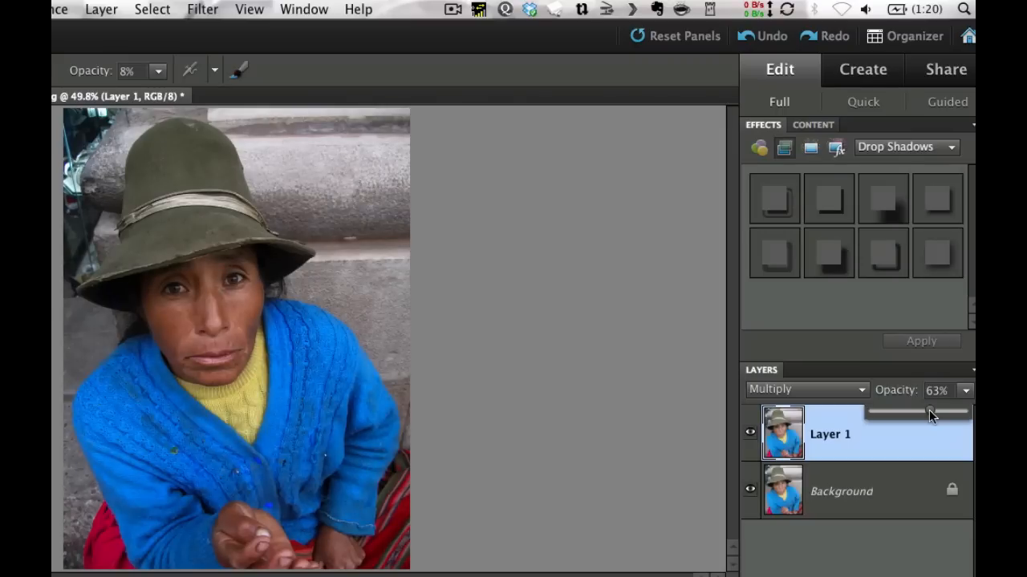
pyautogui.moveTo(926, 412); pyautogui.dragTo(935, 413)
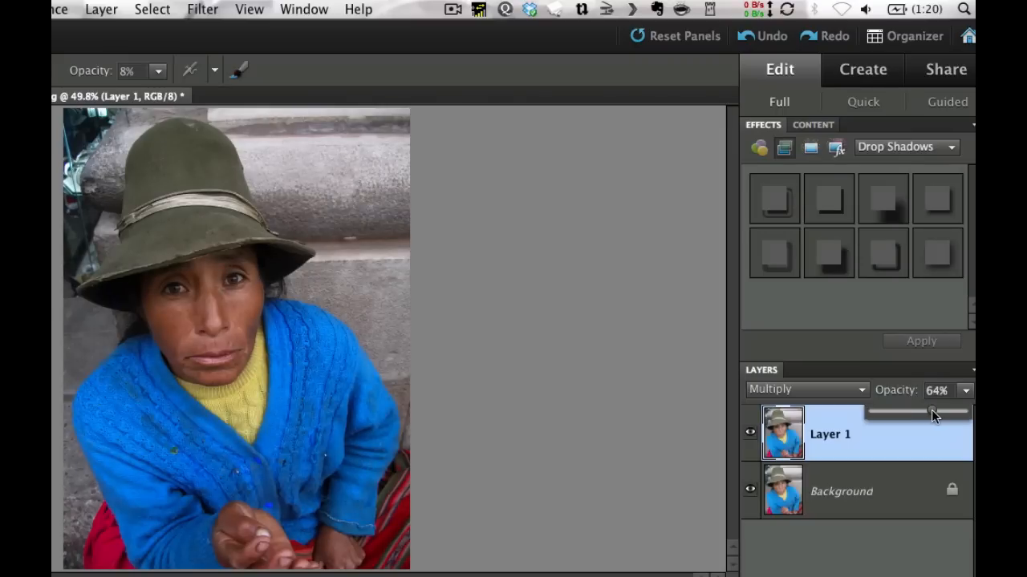
pyautogui.moveTo(927, 412); pyautogui.dragTo(938, 413)
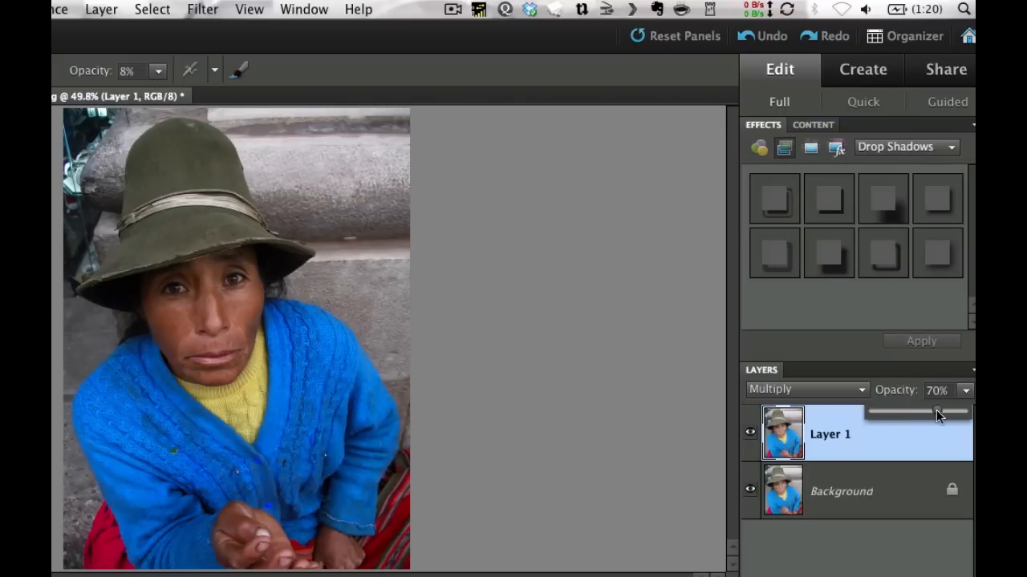
pyautogui.moveTo(889, 371)
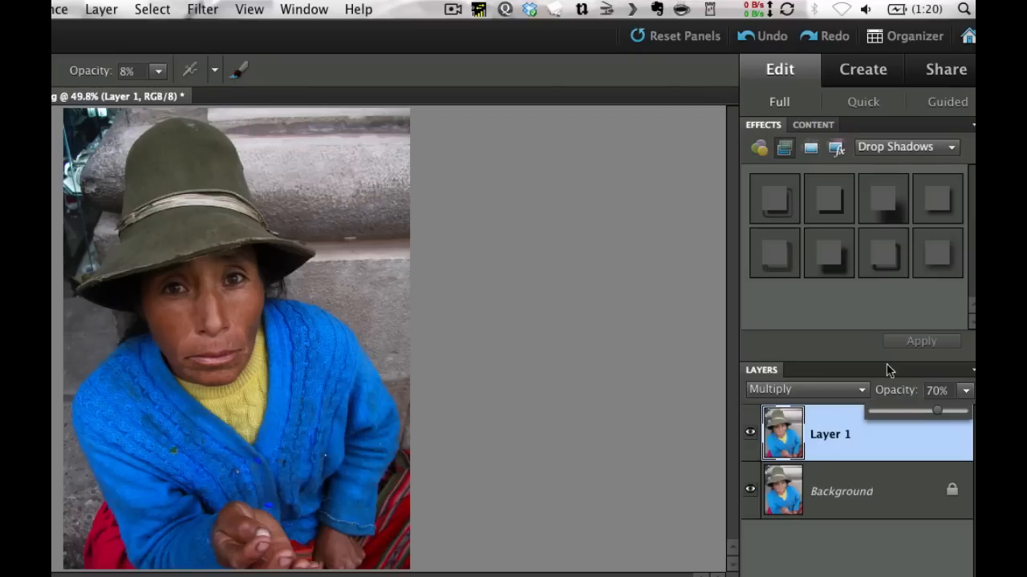
pyautogui.click(939, 391)
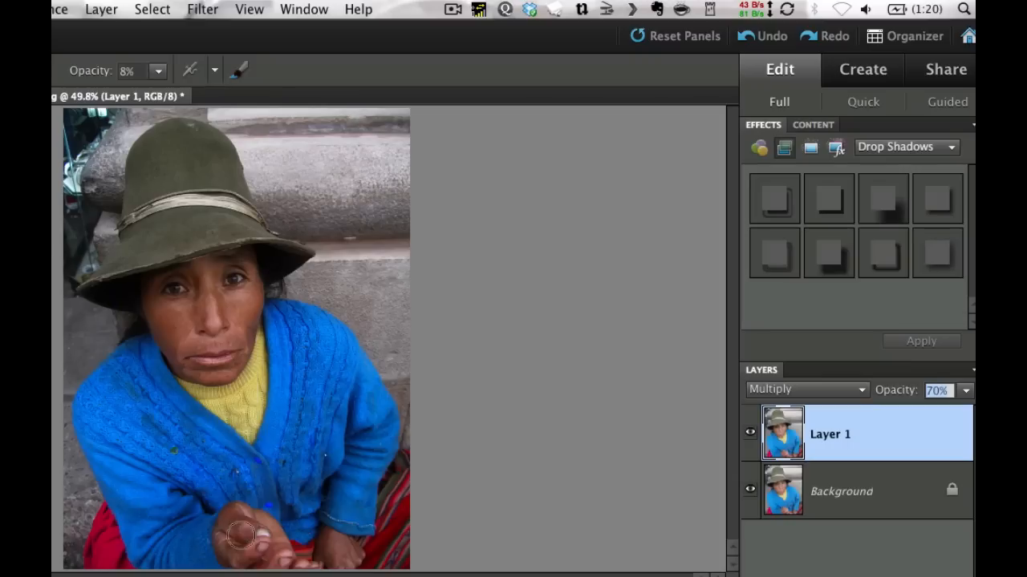
pyautogui.moveTo(245, 547)
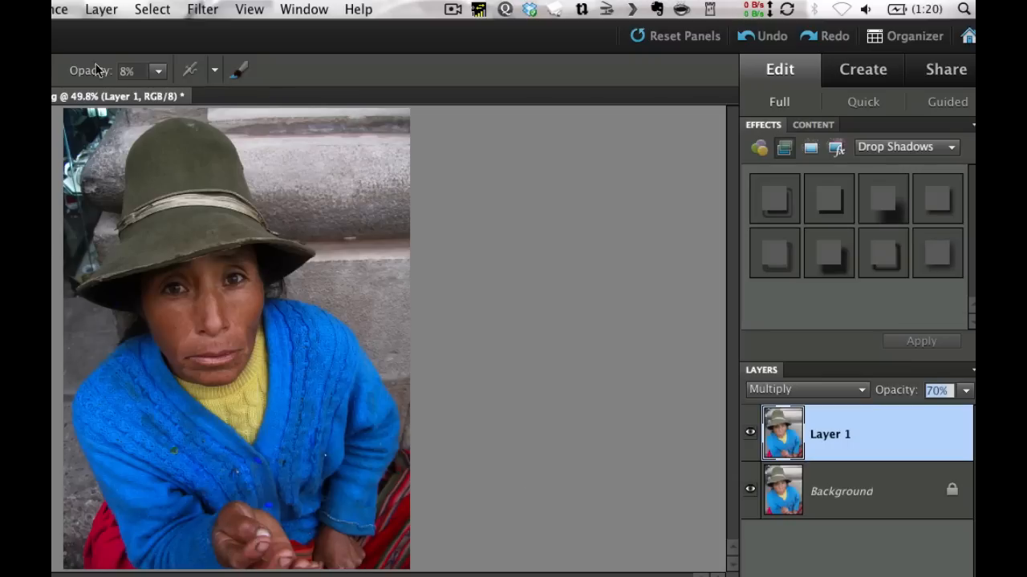
# Step: Create 'Dodge and burn layer' in Soft Light mode, filled with 50% neutral gray
pyautogui.click(101, 9)
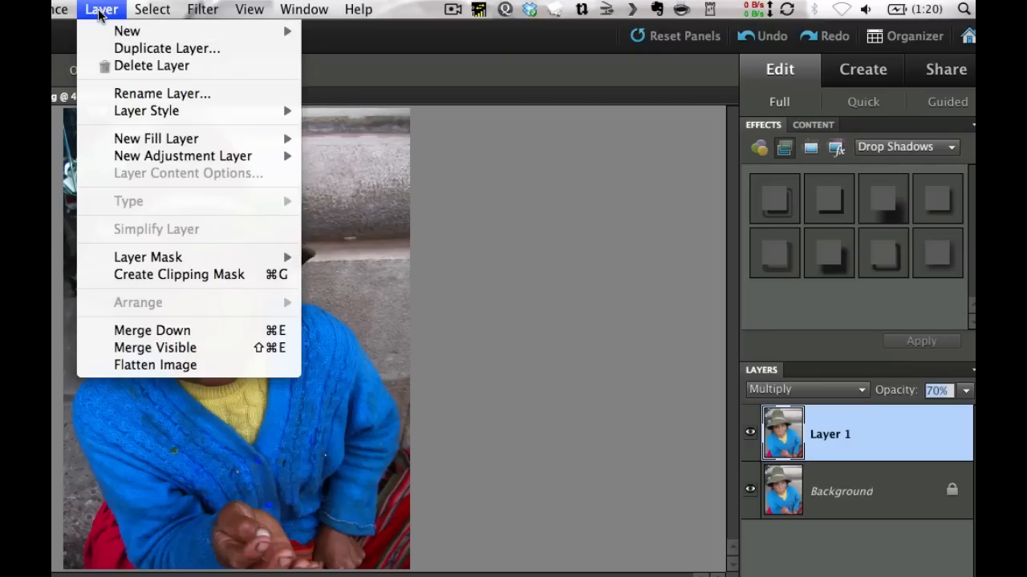
pyautogui.moveTo(126, 31)
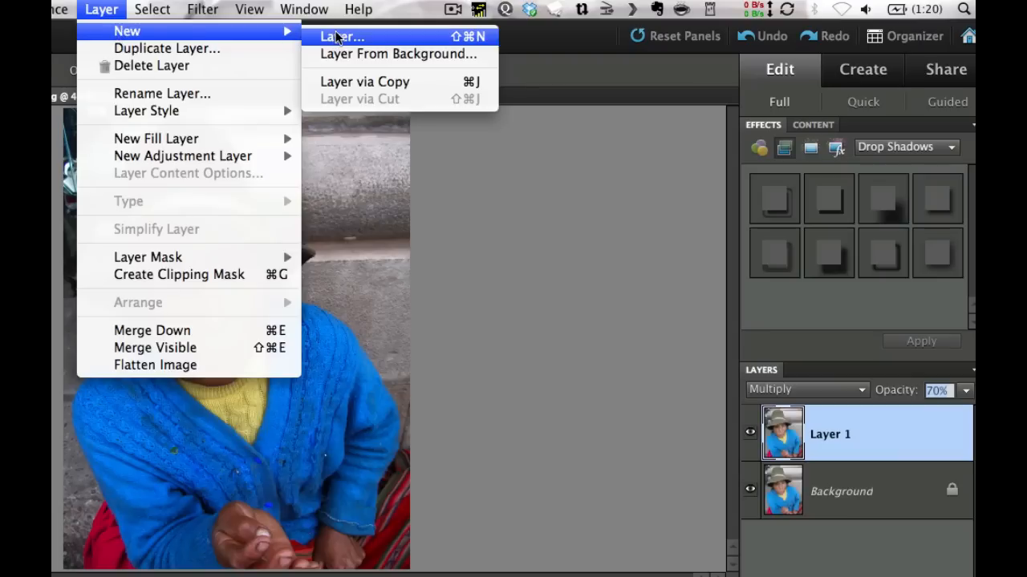
pyautogui.moveTo(476, 41)
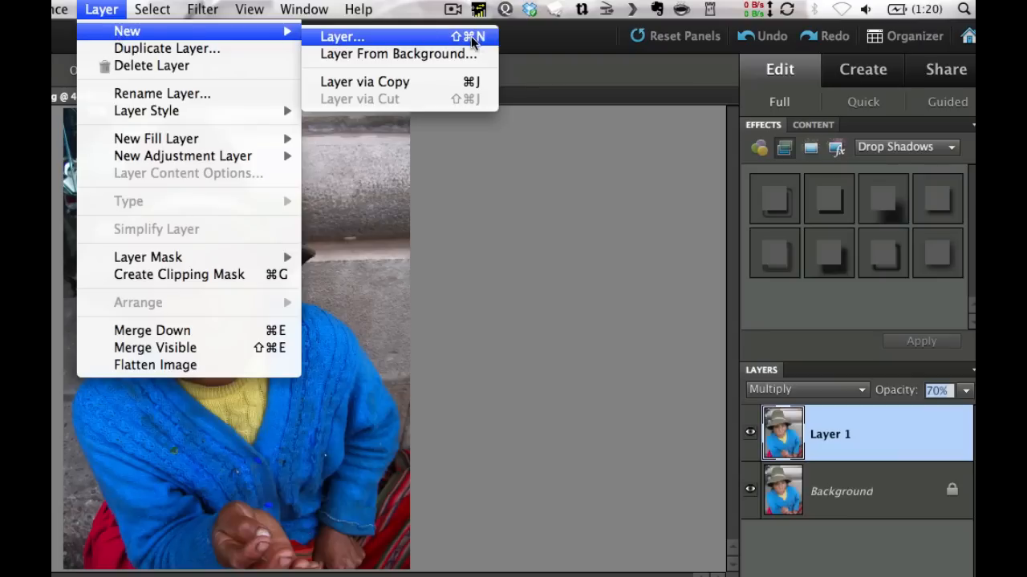
pyautogui.moveTo(454, 41)
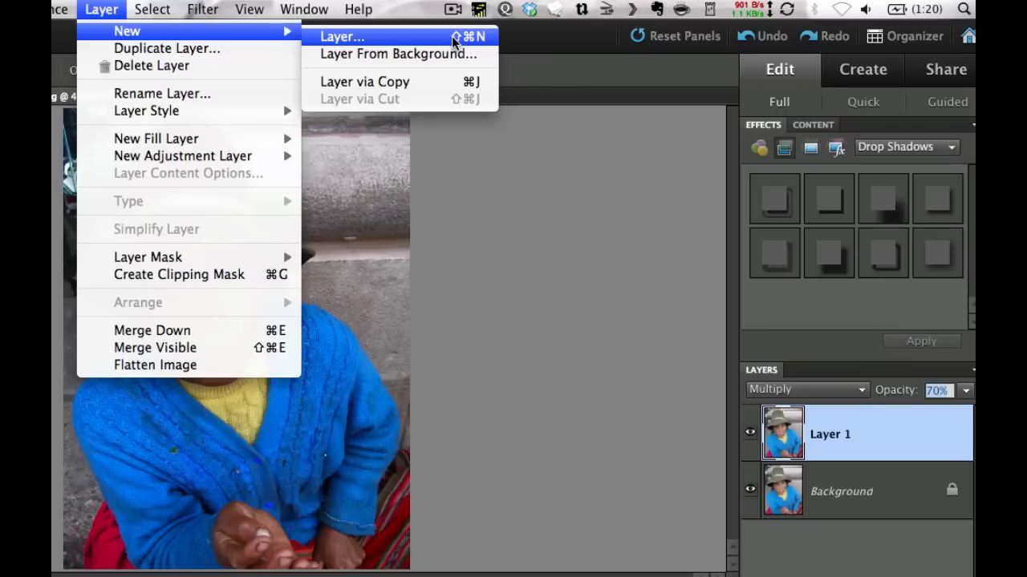
pyautogui.moveTo(332, 39)
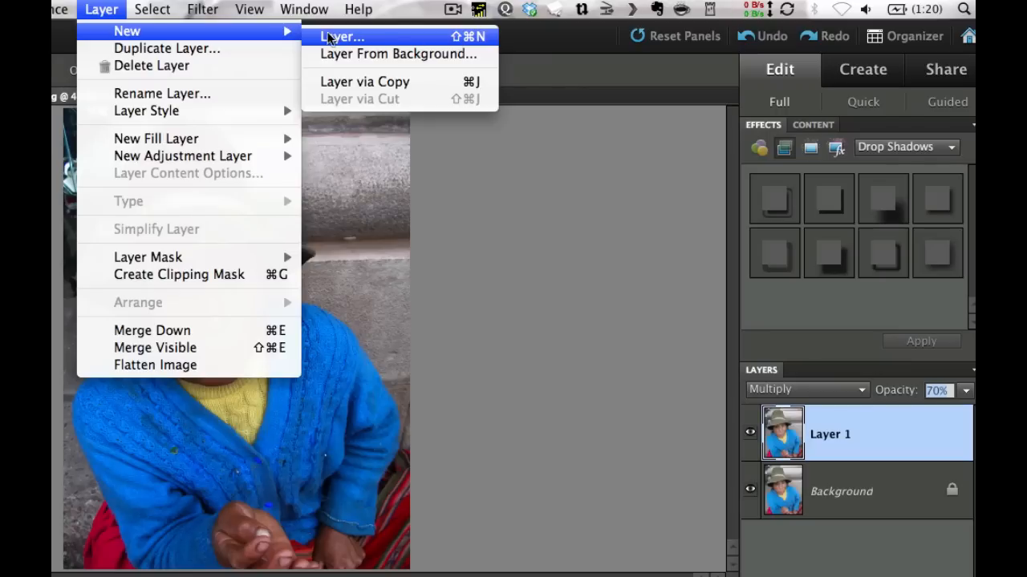
pyautogui.click(342, 37)
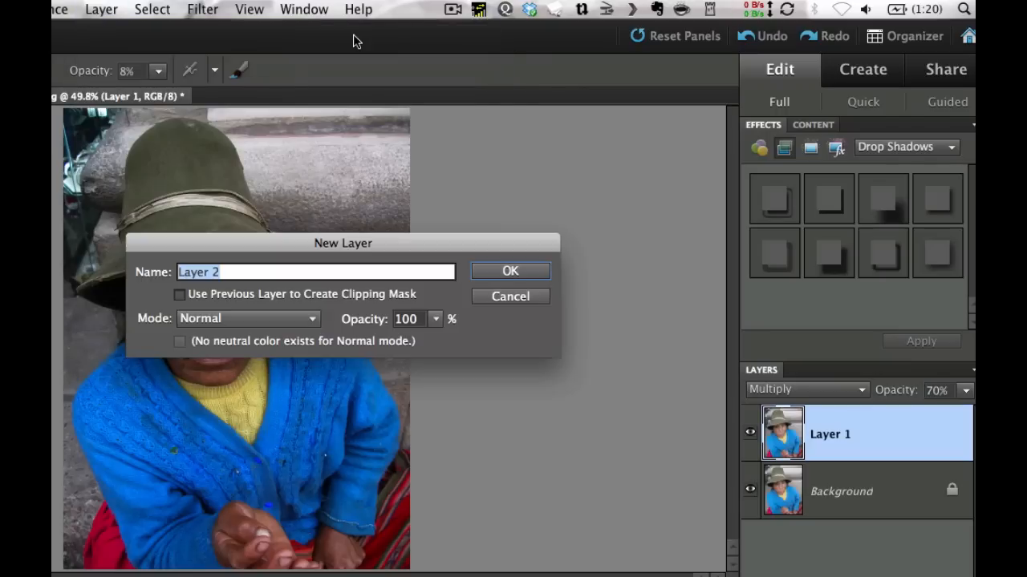
pyautogui.moveTo(293, 318)
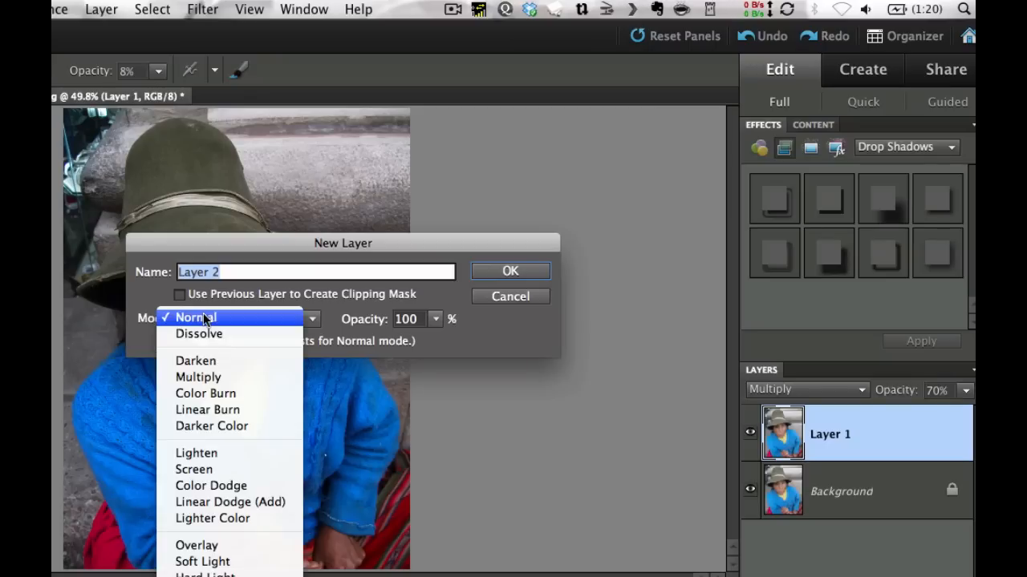
pyautogui.moveTo(202, 561)
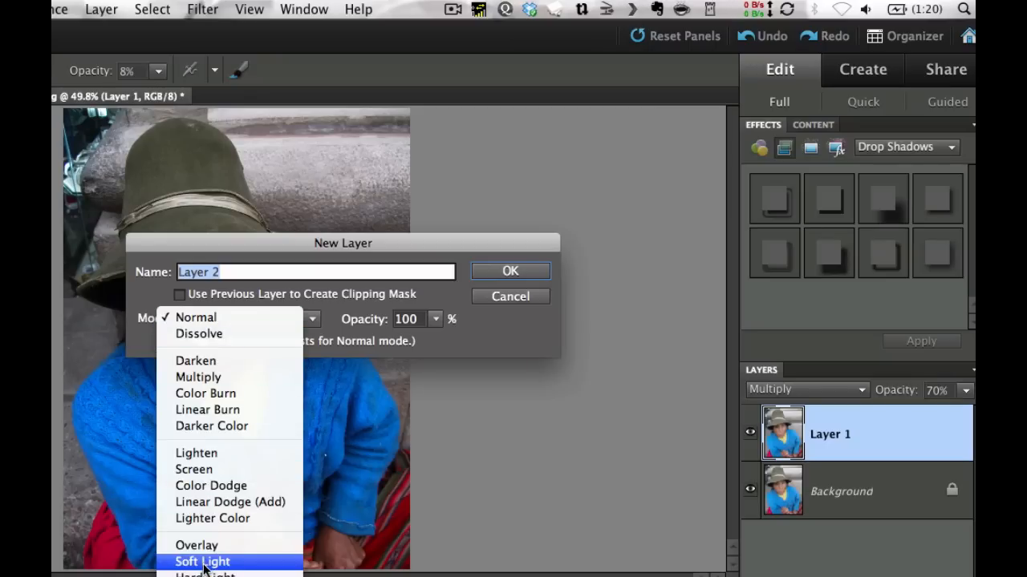
pyautogui.click(201, 562)
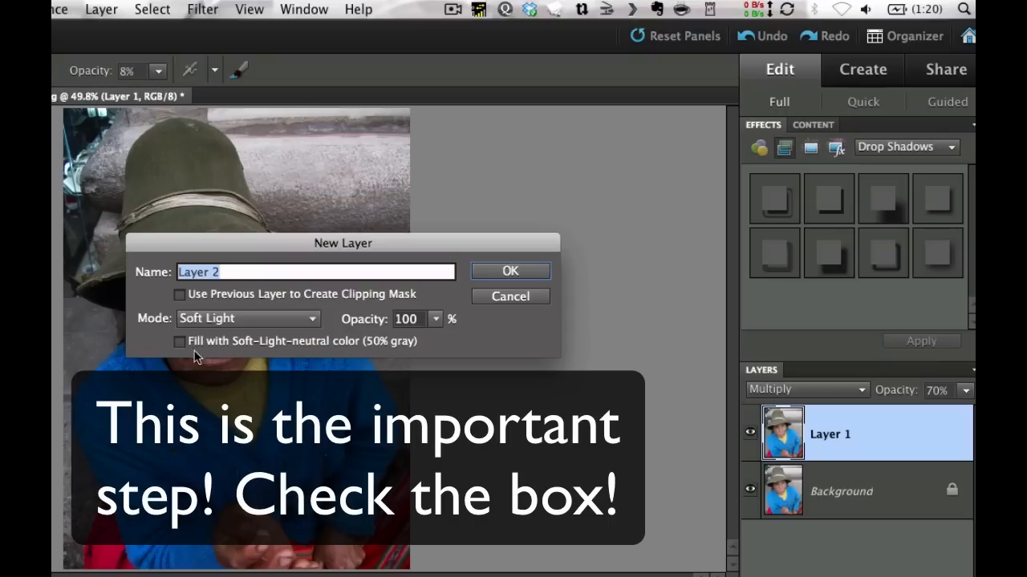
pyautogui.click(180, 341)
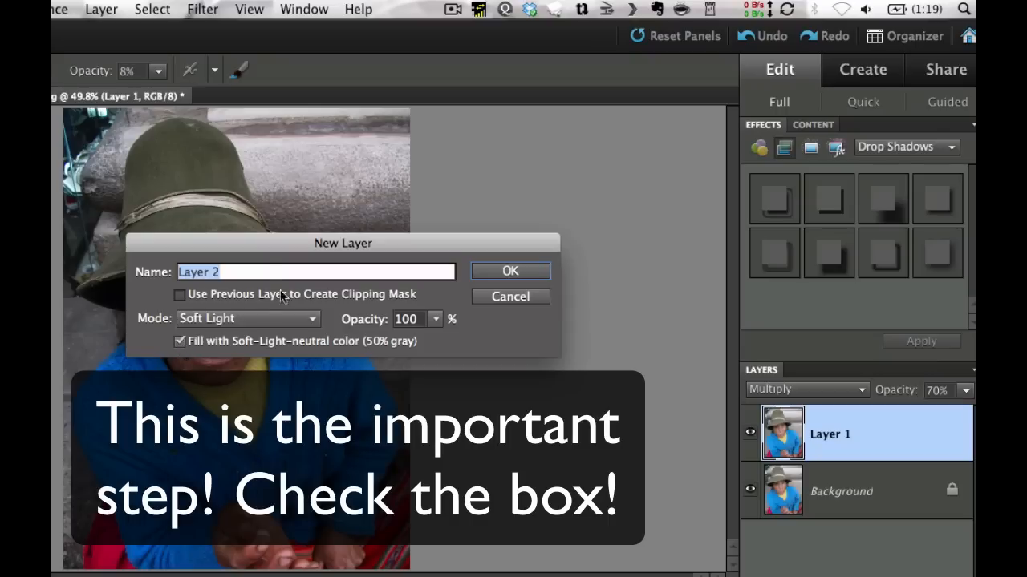
pyautogui.write('Dodge and burn l')
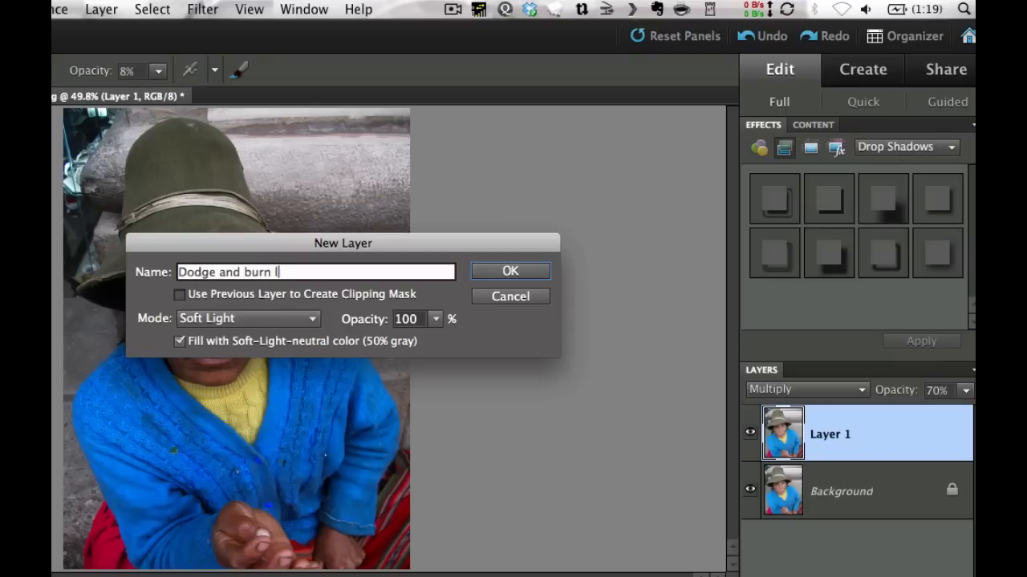
pyautogui.write('ayer')
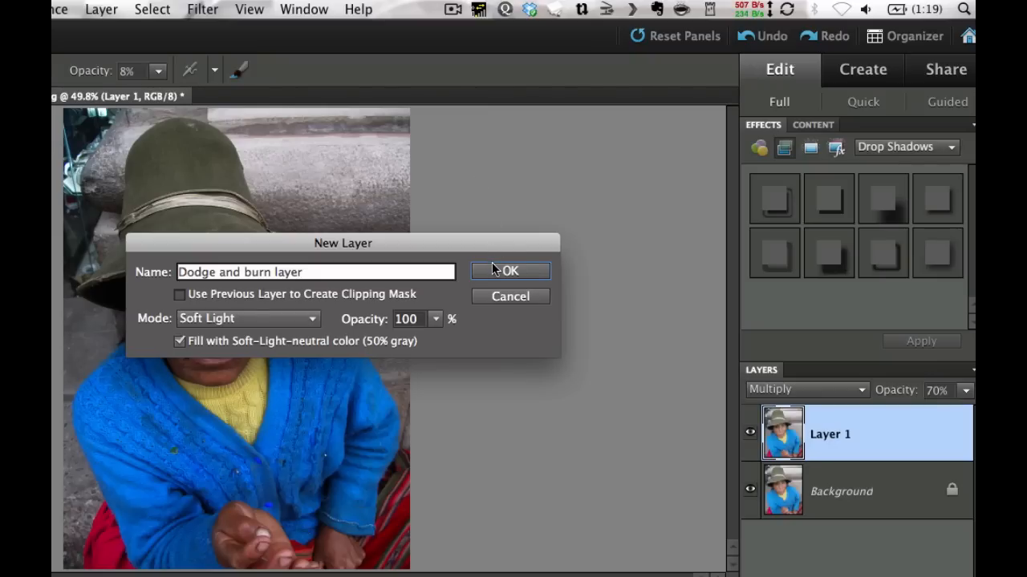
pyautogui.moveTo(494, 274)
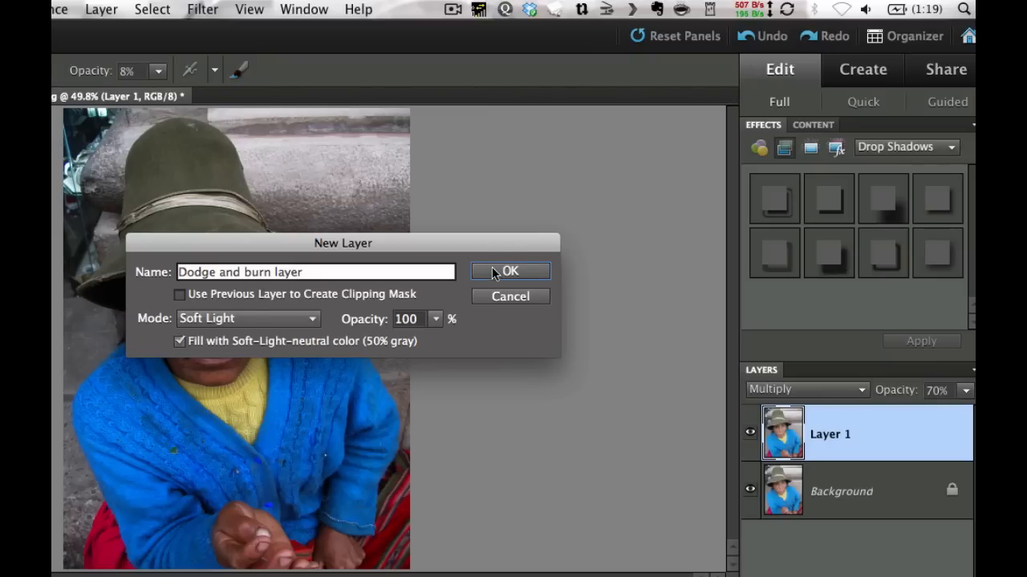
pyautogui.click(510, 271)
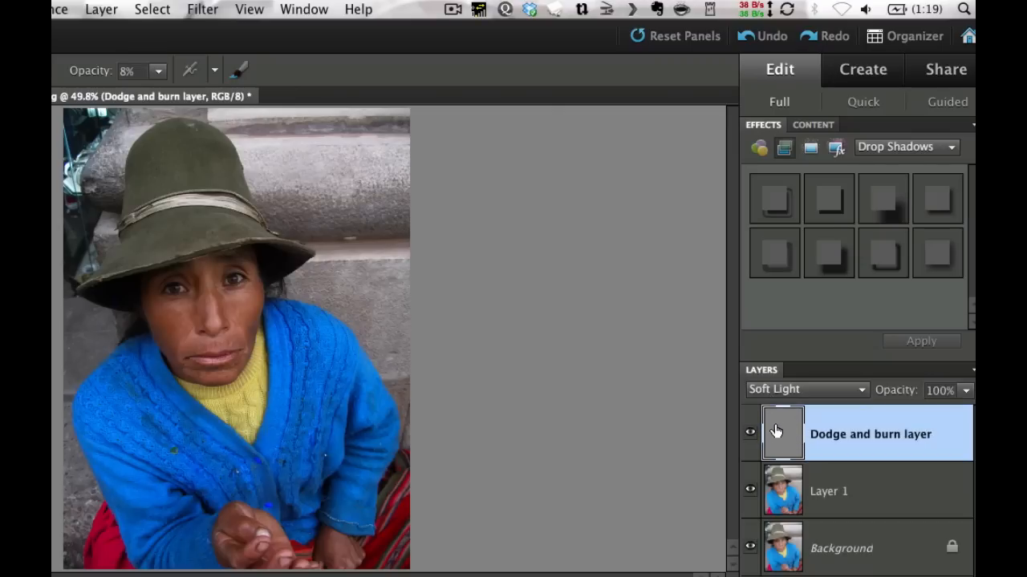
pyautogui.moveTo(782, 491)
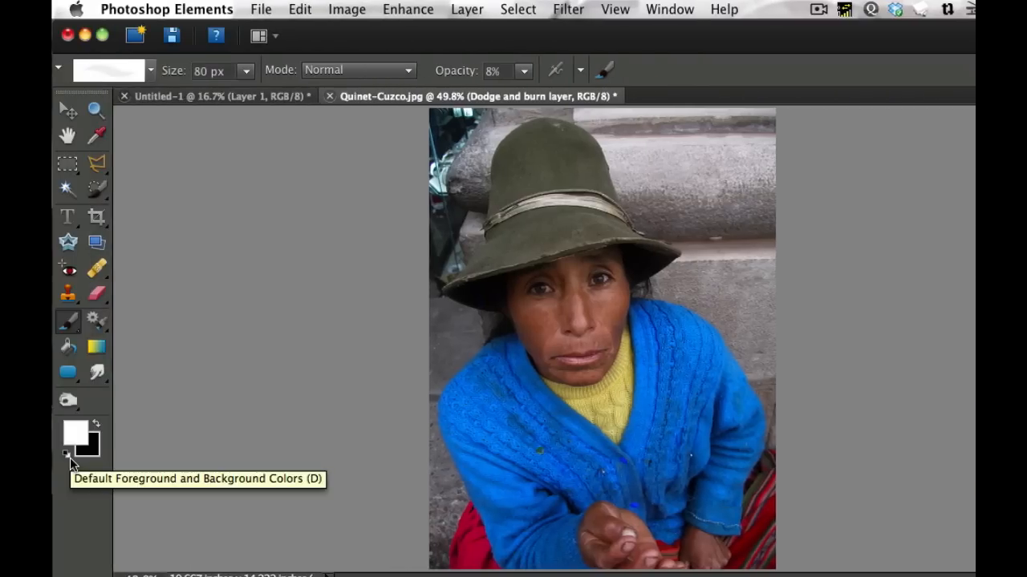
# Step: Reset the painting colours to the default black and white
pyautogui.click(69, 445)
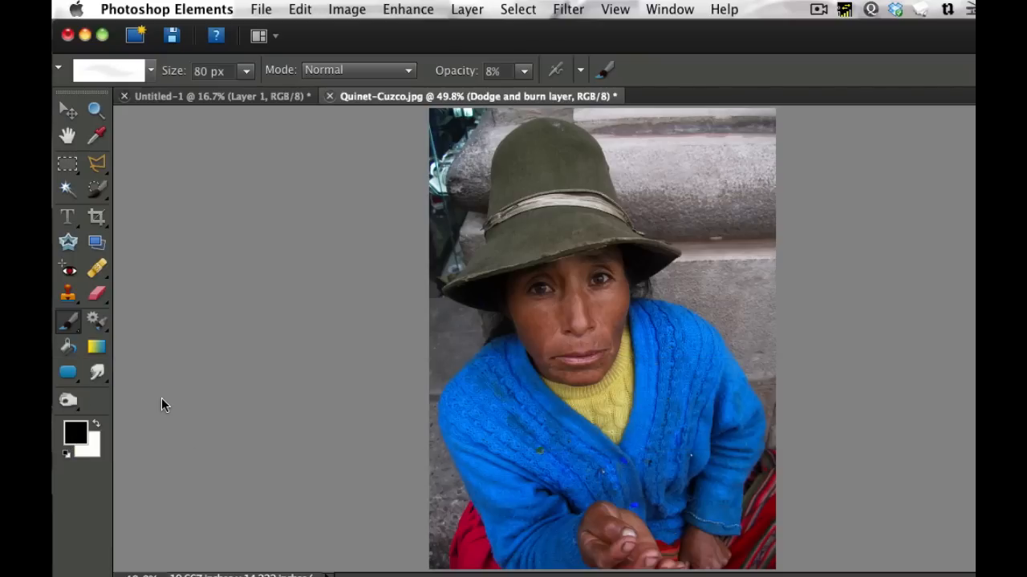
pyautogui.moveTo(144, 463)
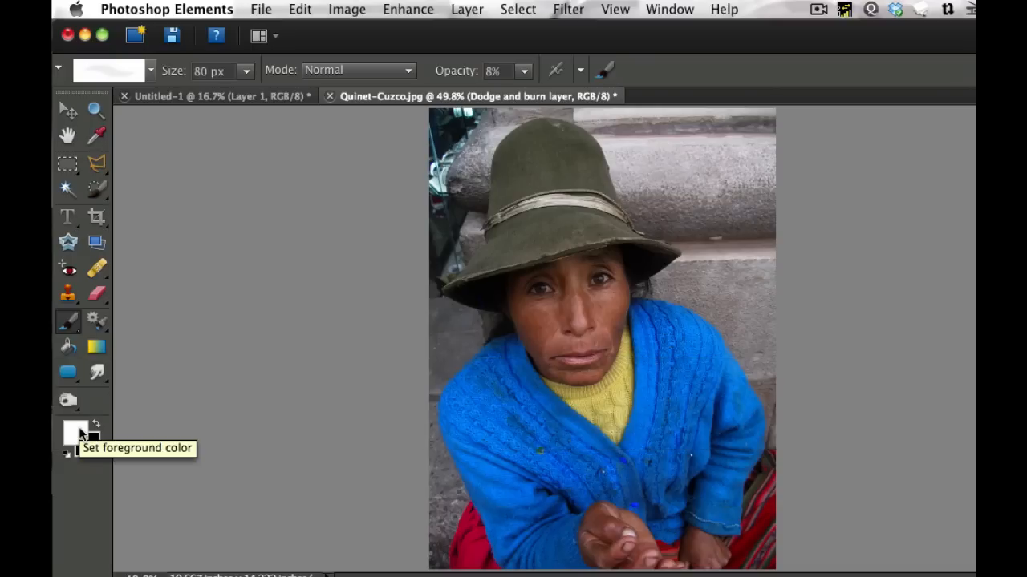
pyautogui.moveTo(68, 323)
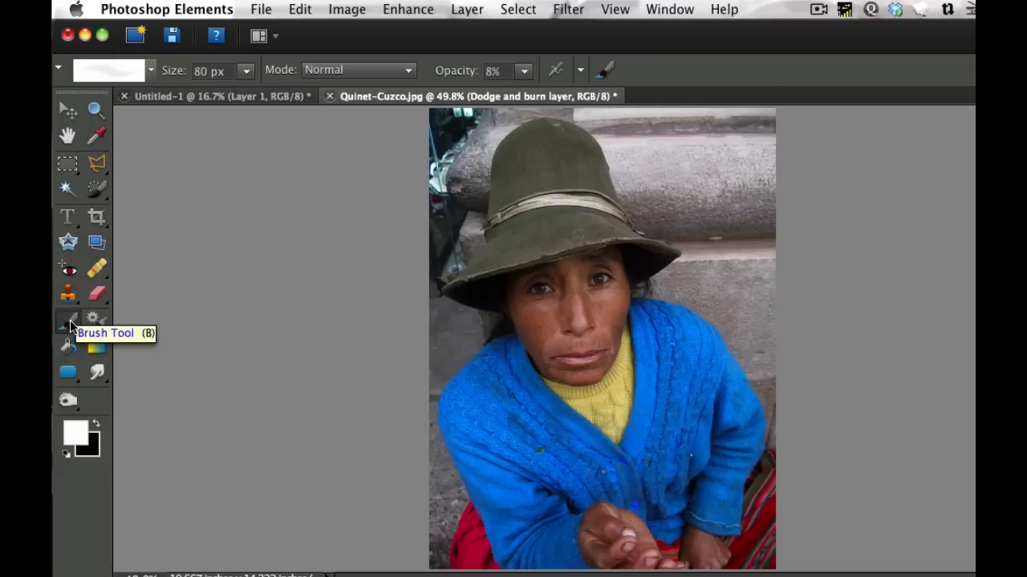
pyautogui.moveTo(71, 325)
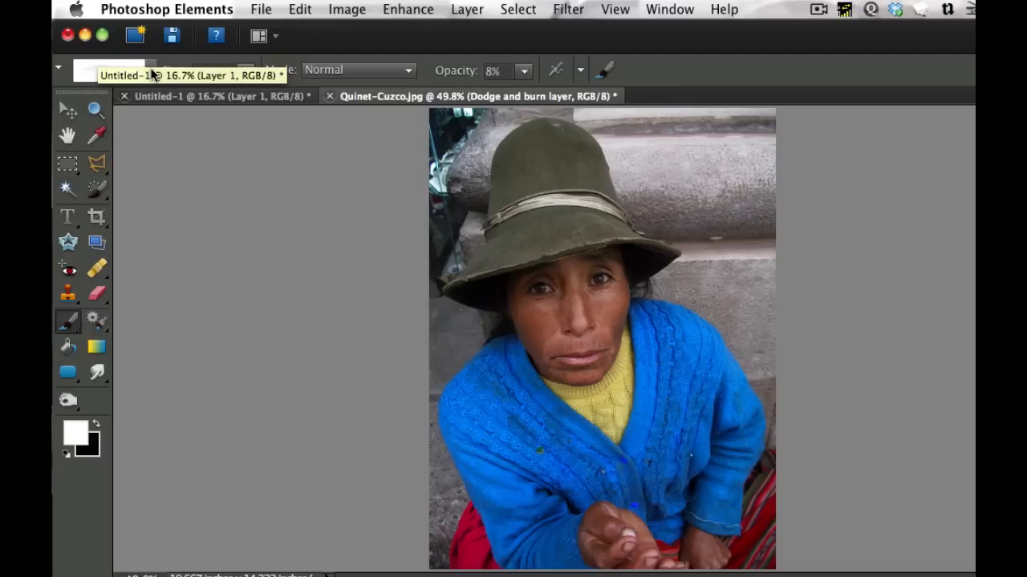
# Step: Pick a soft round brush tip from the brush preset picker
pyautogui.click(148, 69)
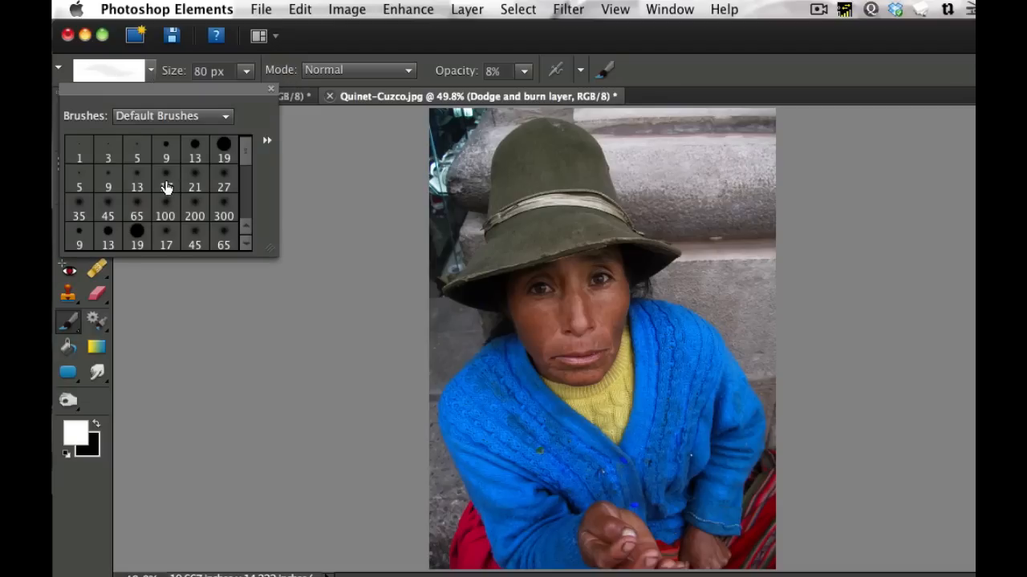
pyautogui.click(194, 175)
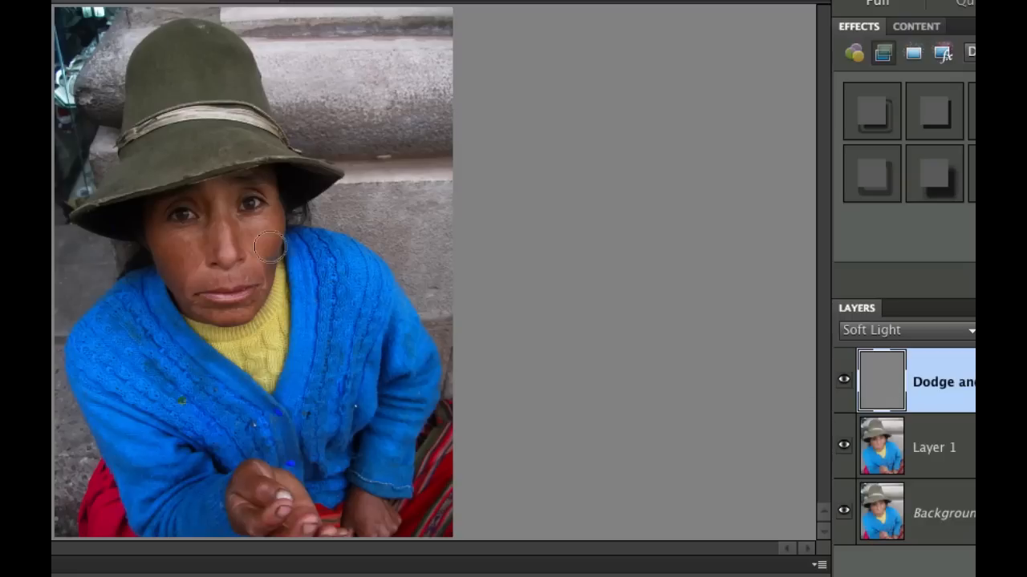
pyautogui.moveTo(262, 185)
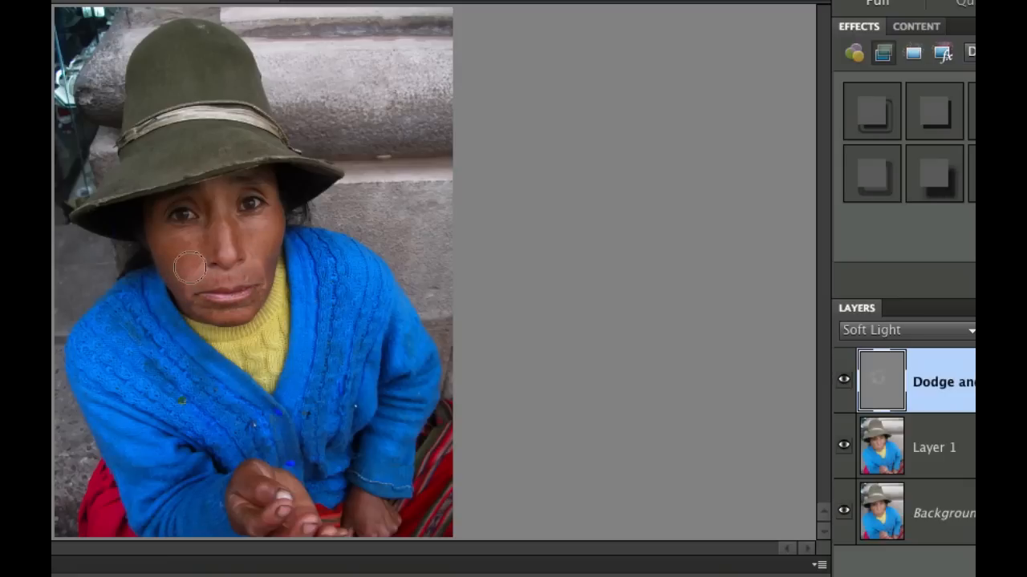
# Step: Paint soft white strokes over the cheek beside the nose and the forehead
pyautogui.moveTo(193, 267); pyautogui.dragTo(174, 221)
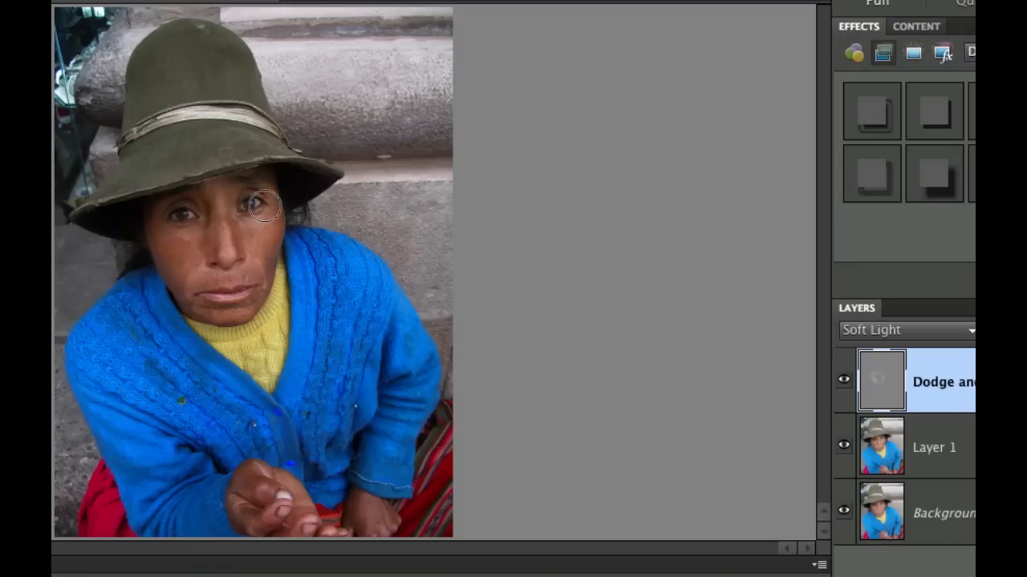
pyautogui.moveTo(168, 228)
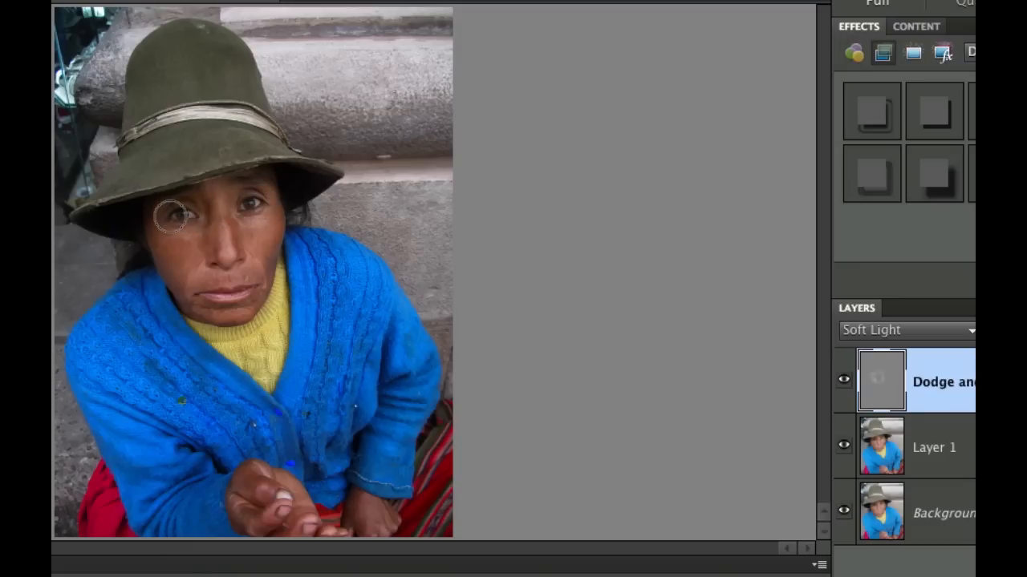
pyautogui.moveTo(231, 211)
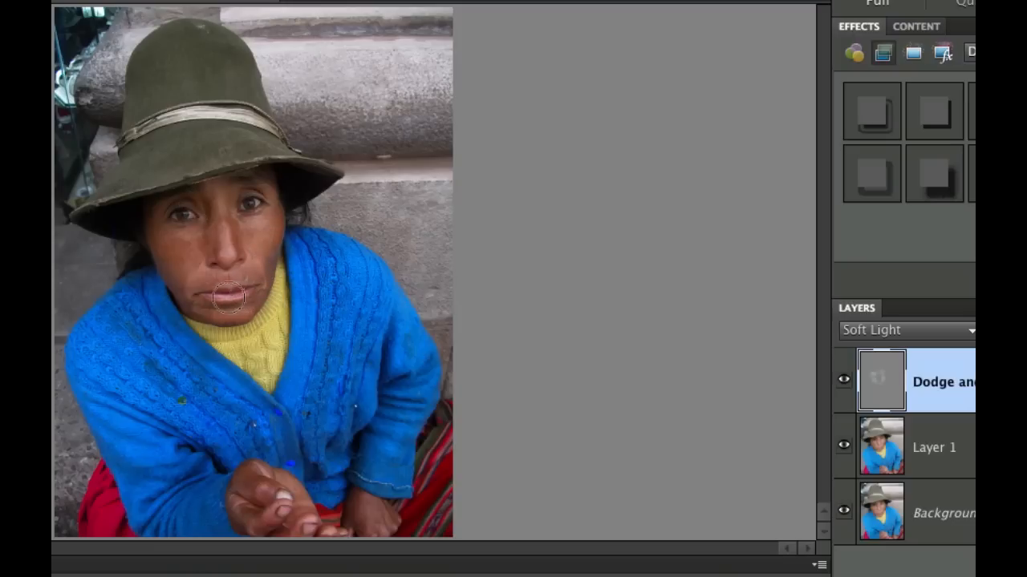
pyautogui.moveTo(179, 260)
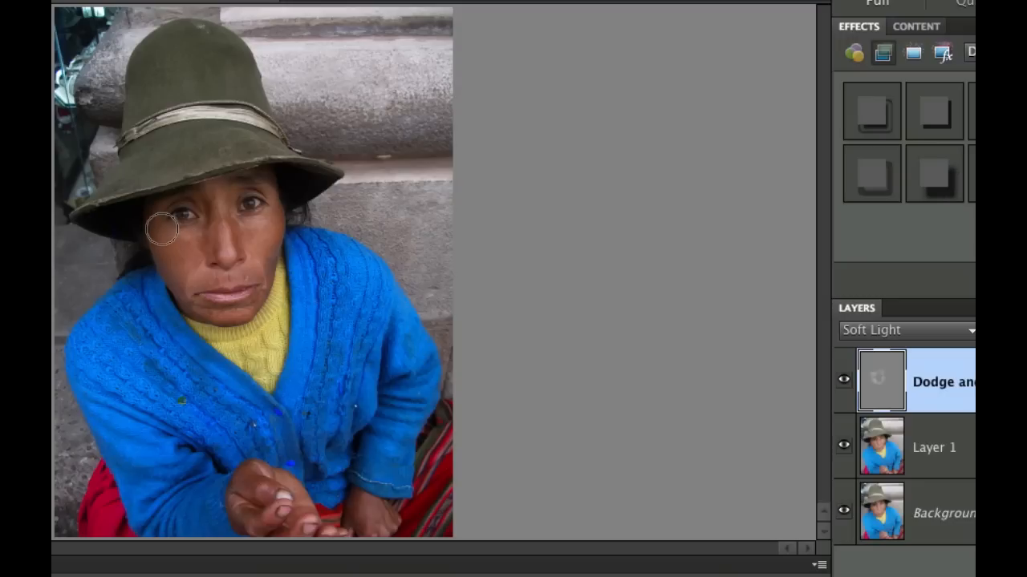
pyautogui.moveTo(236, 249)
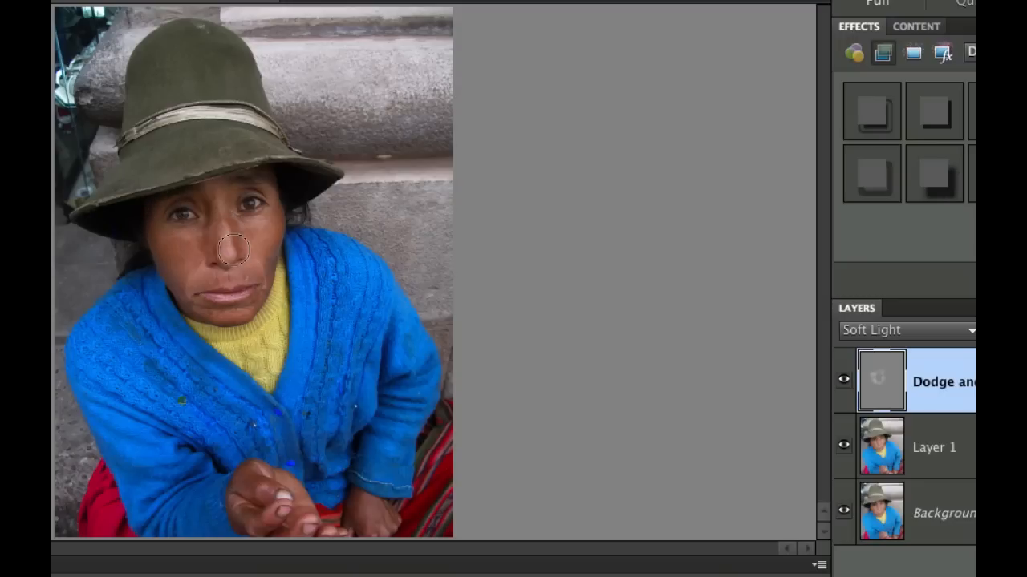
pyautogui.moveTo(203, 277)
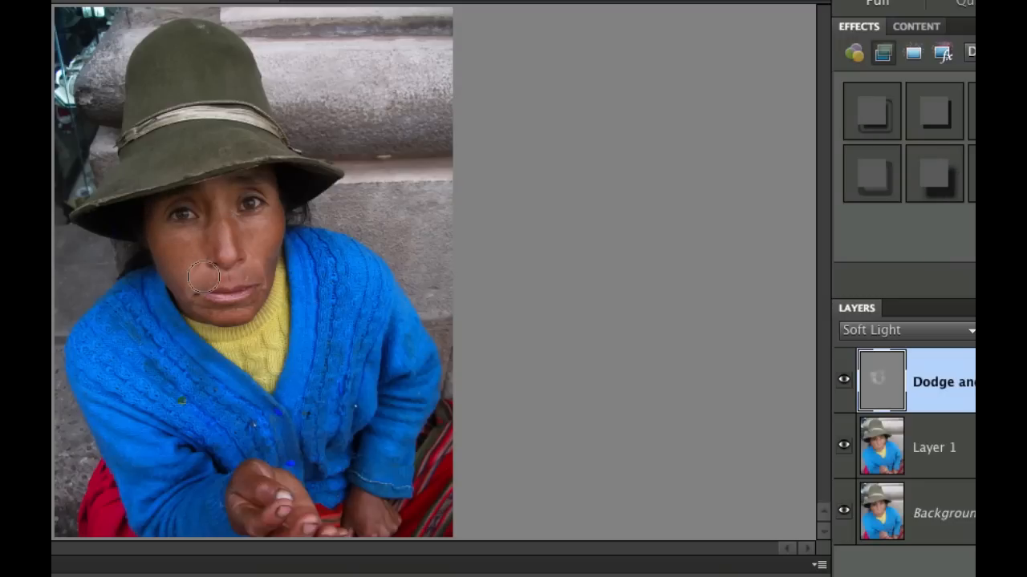
pyautogui.moveTo(257, 487)
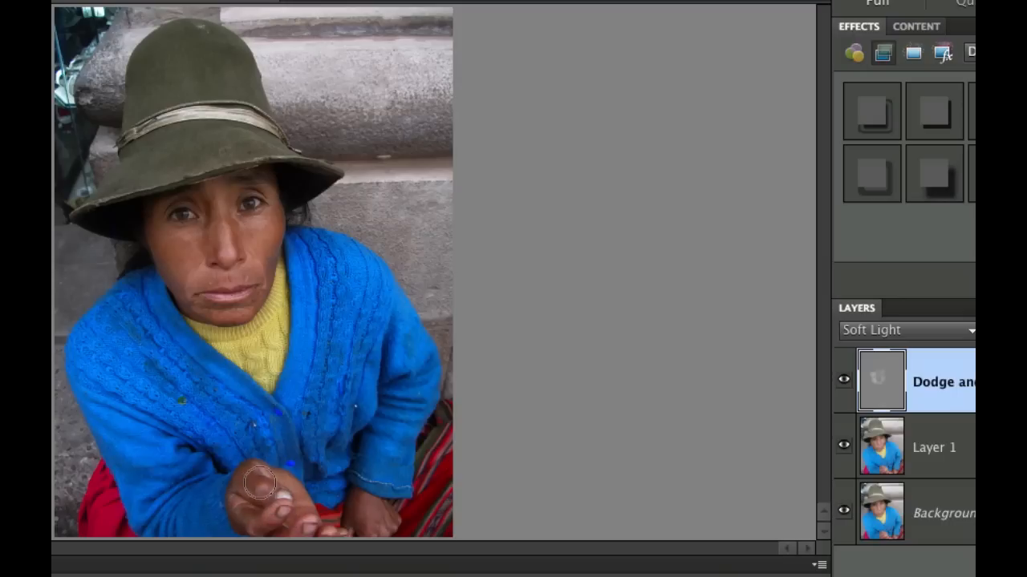
pyautogui.moveTo(249, 499)
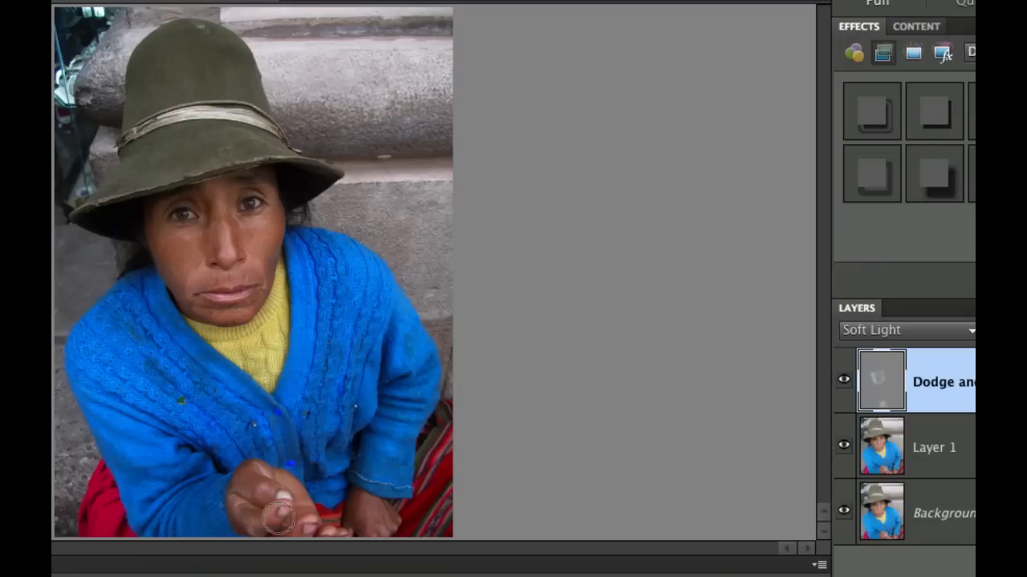
pyautogui.moveTo(257, 485)
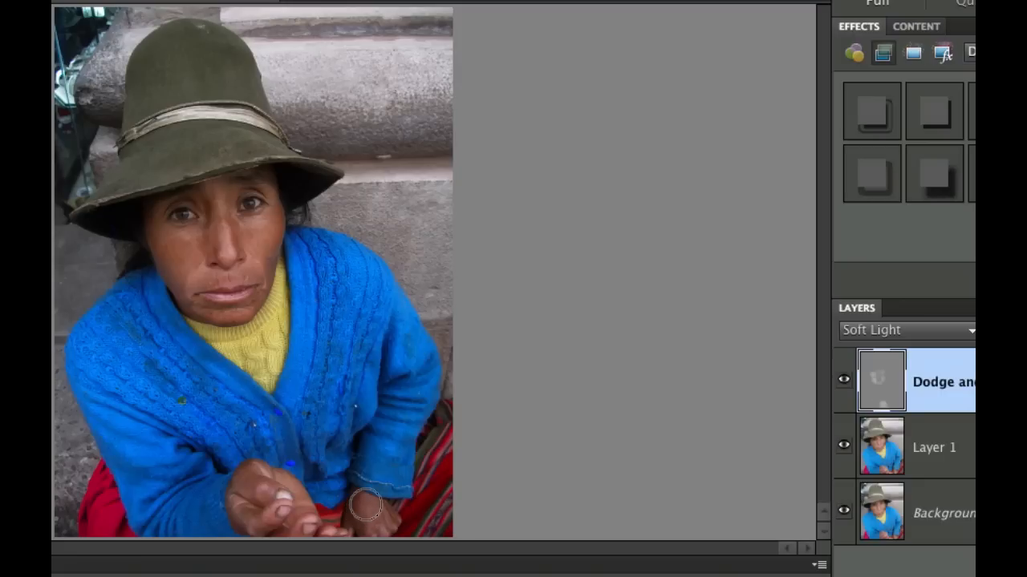
pyautogui.moveTo(380, 520)
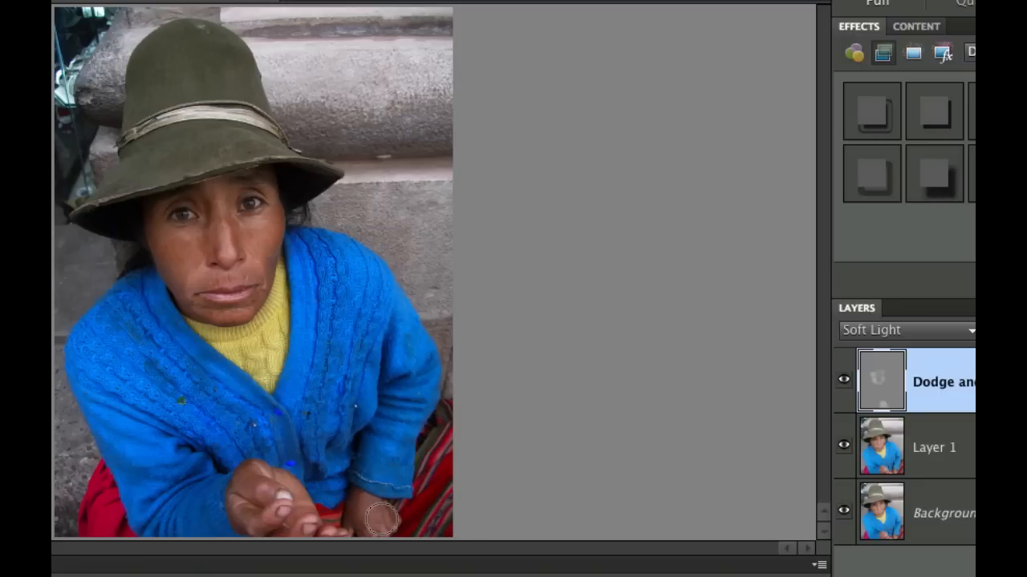
pyautogui.moveTo(371, 527)
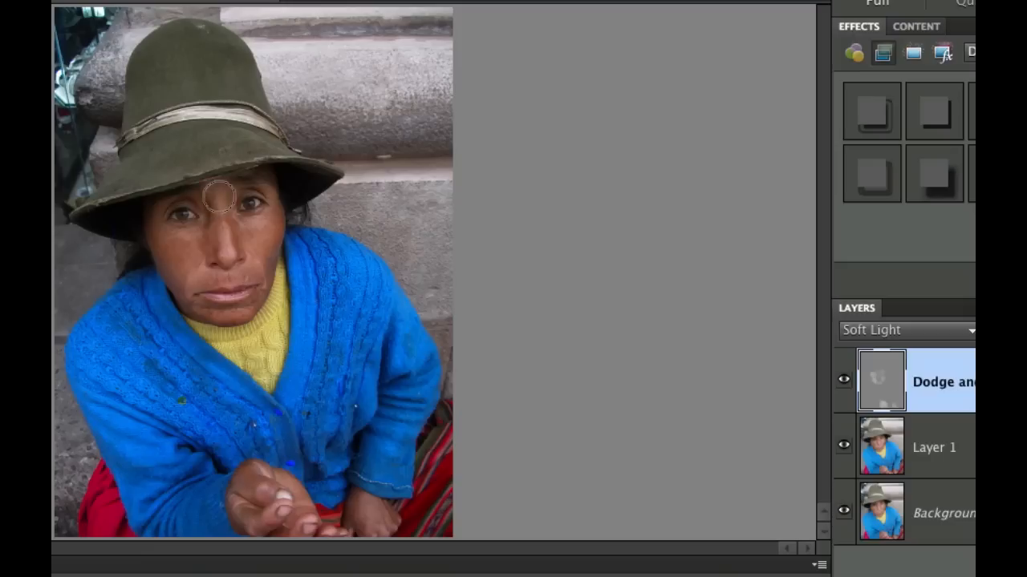
pyautogui.moveTo(225, 196); pyautogui.dragTo(180, 233)
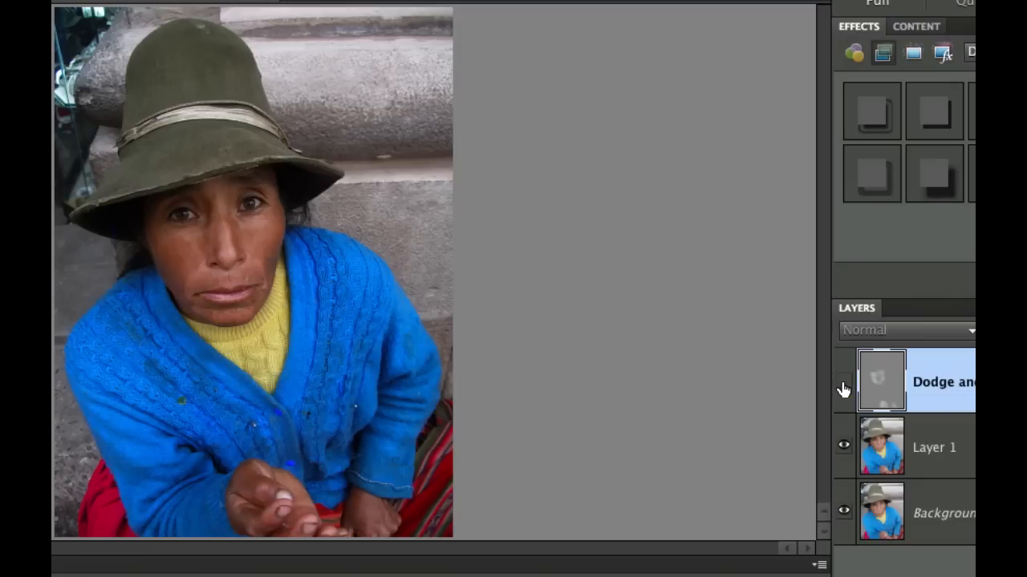
pyautogui.moveTo(844, 397)
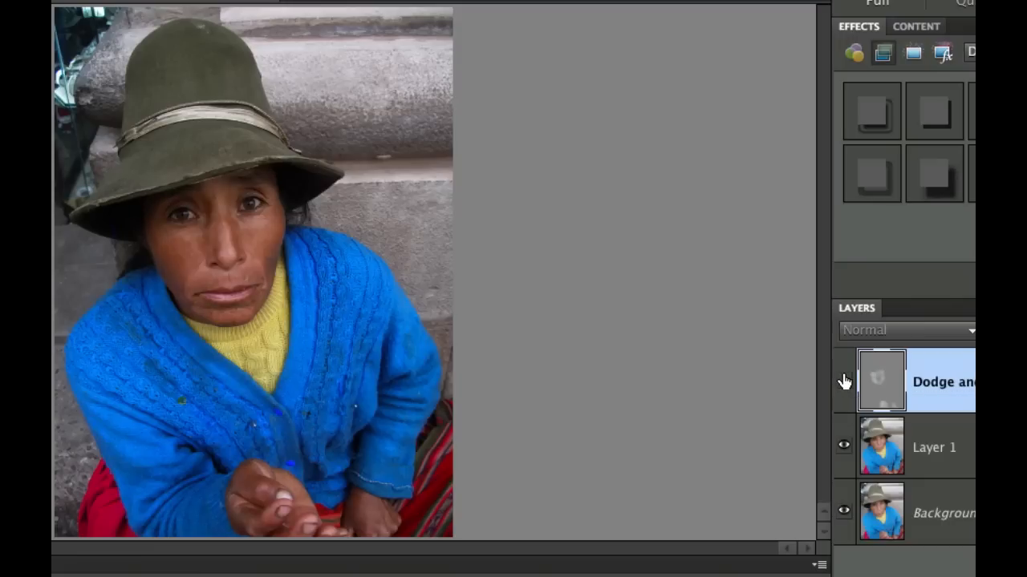
pyautogui.click(910, 330)
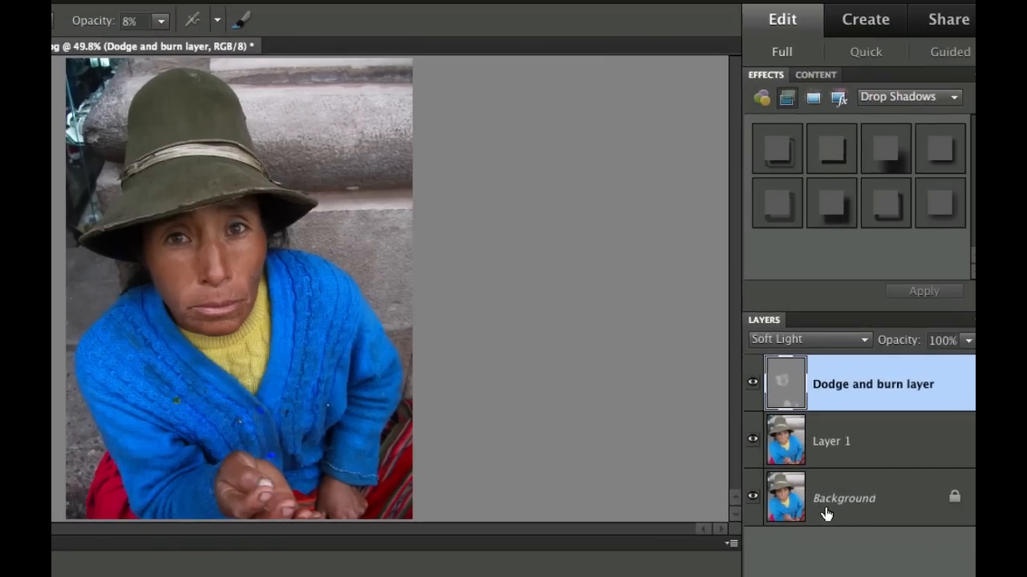
pyautogui.click(859, 499)
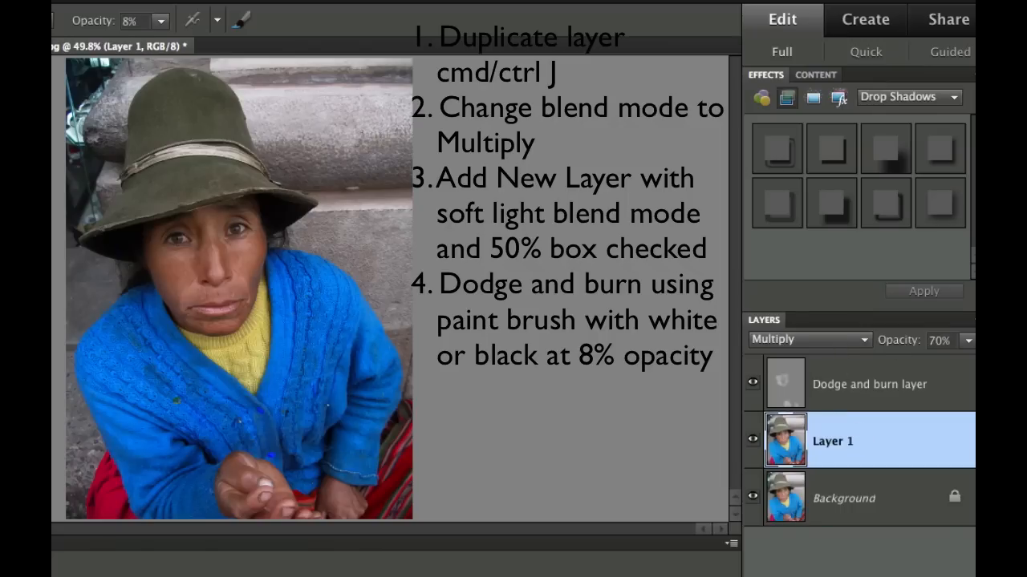
pyautogui.click(874, 383)
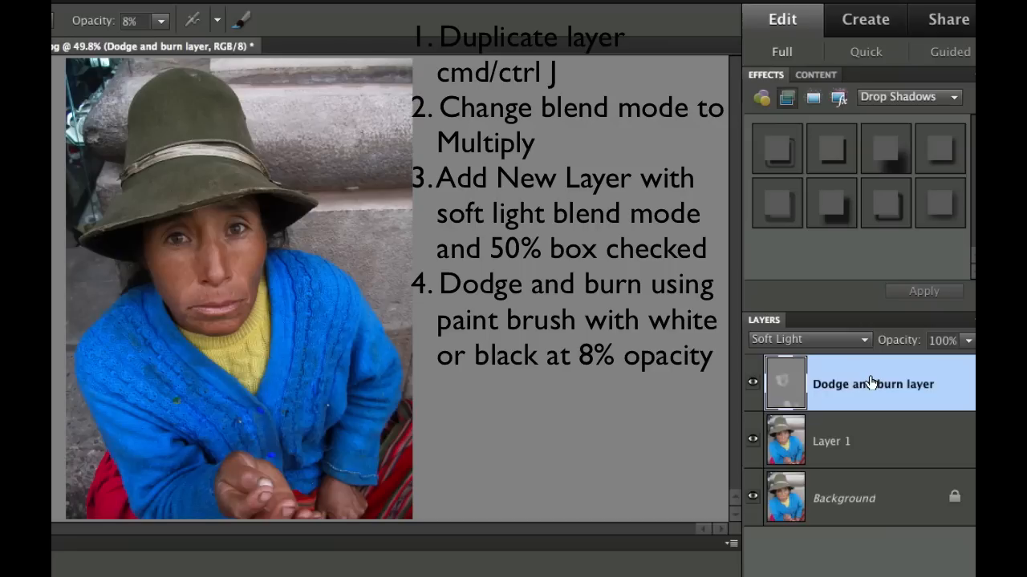
pyautogui.moveTo(841, 347)
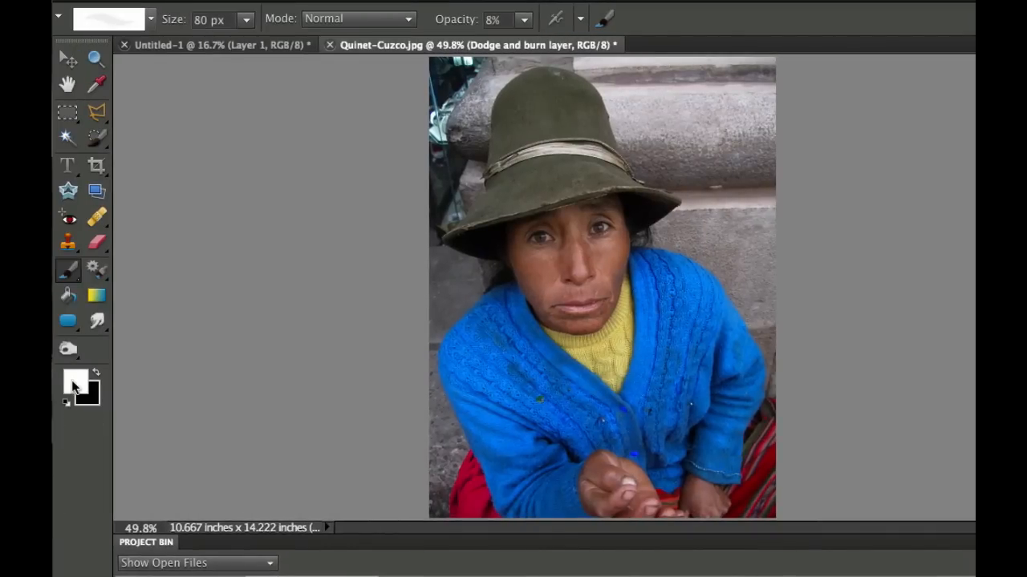
pyautogui.moveTo(247, 248)
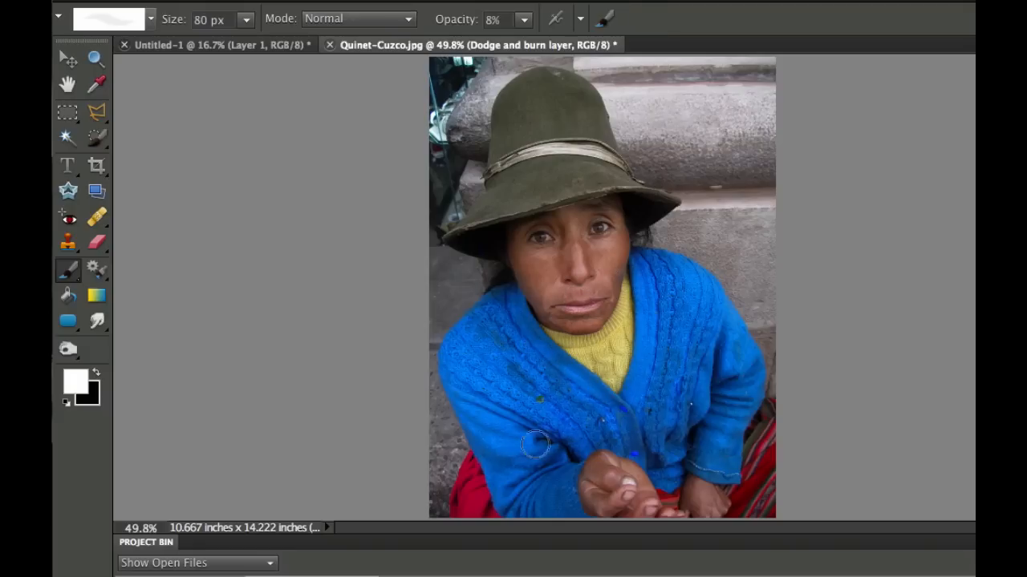
pyautogui.moveTo(716, 351)
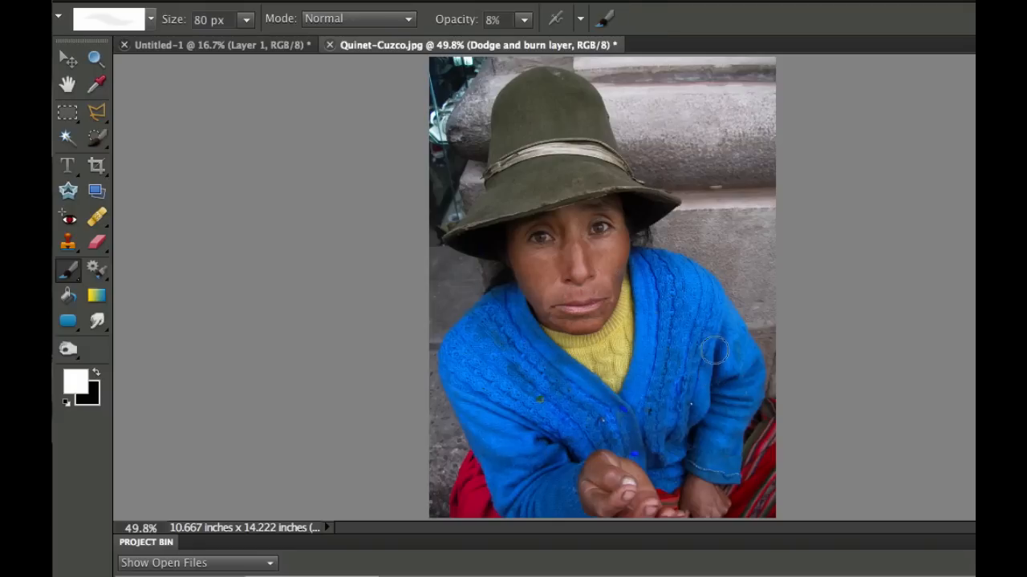